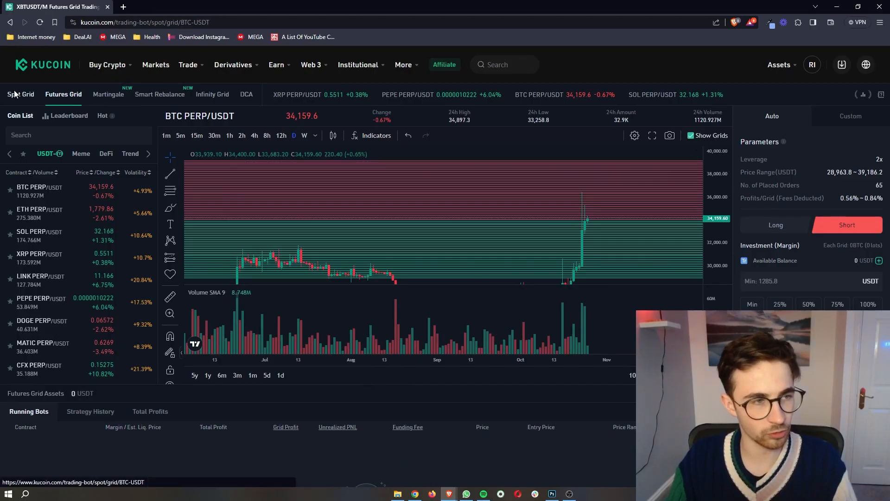
Open the BTC/USDT Spot Grid bot and start drawing on its price chart
left_click(20, 94)
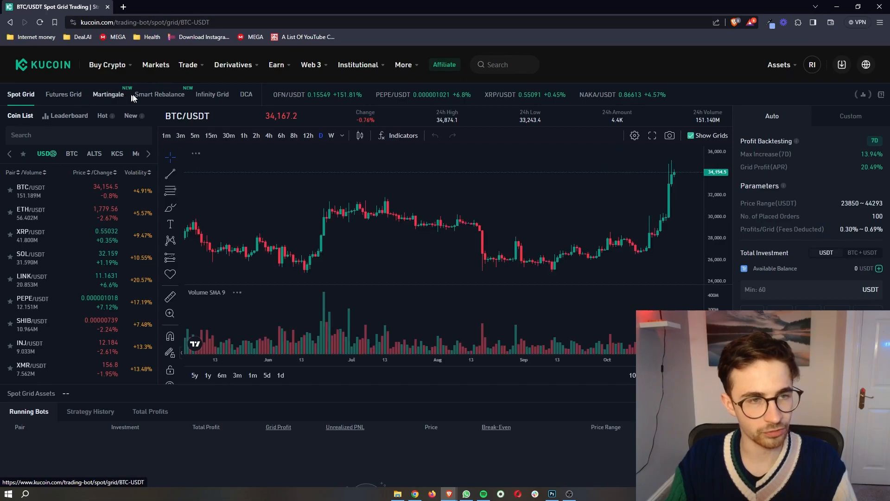
mouse_move(301, 221)
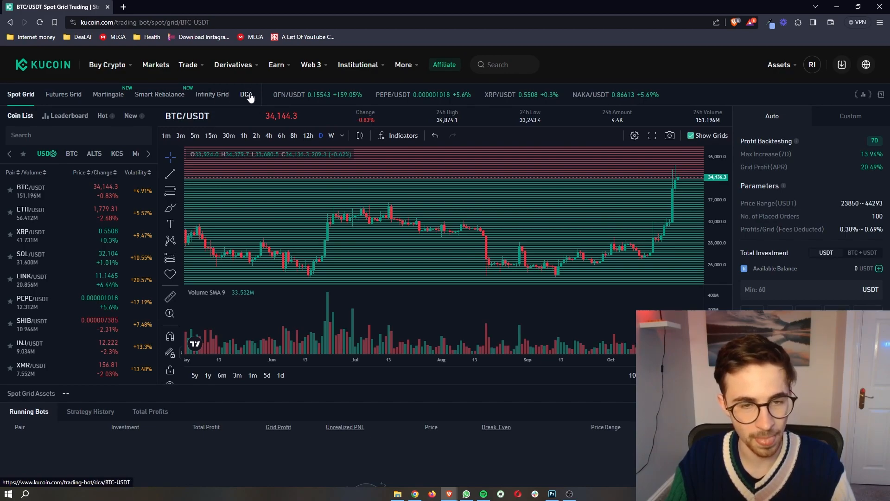
mouse_move(430, 222)
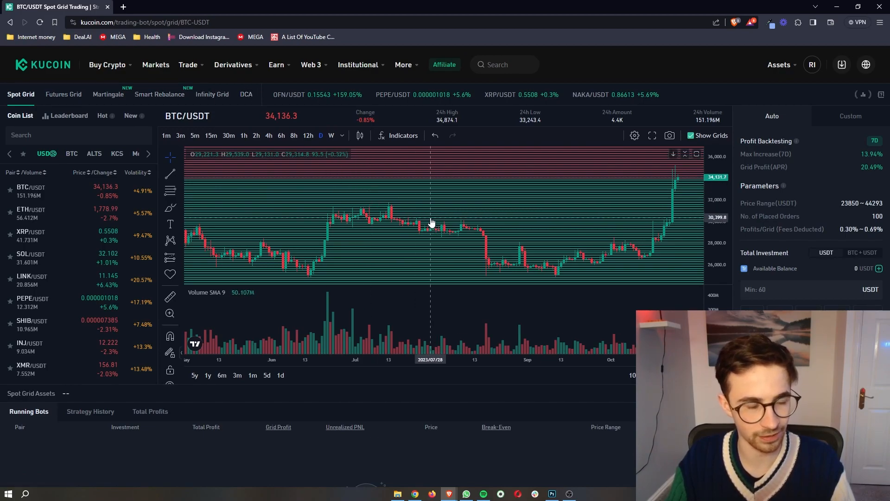
left_click(194, 375)
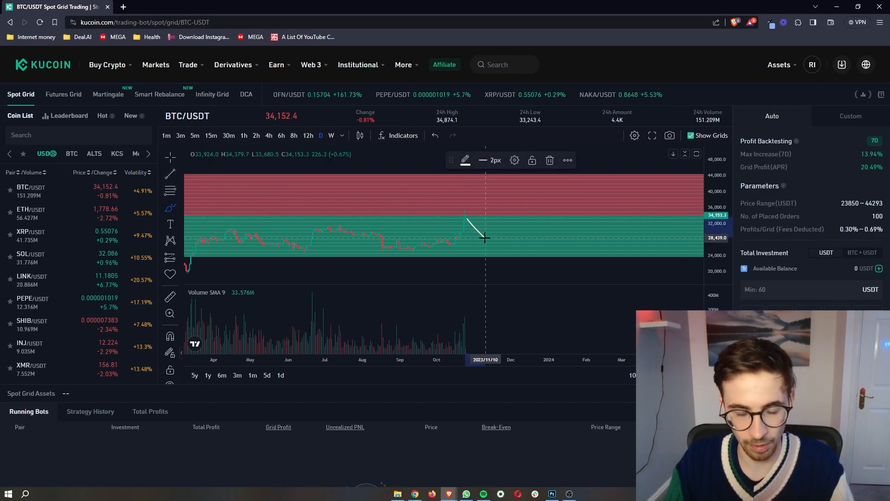
mouse_move(491, 223)
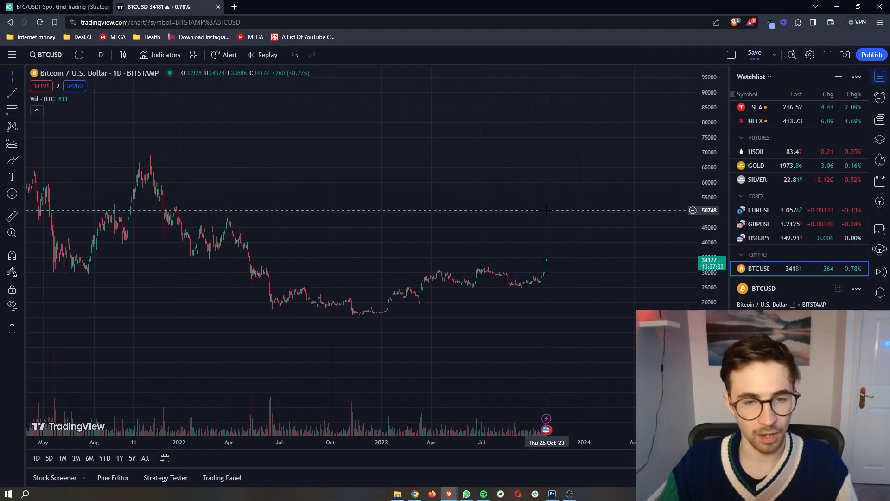
mouse_move(548, 301)
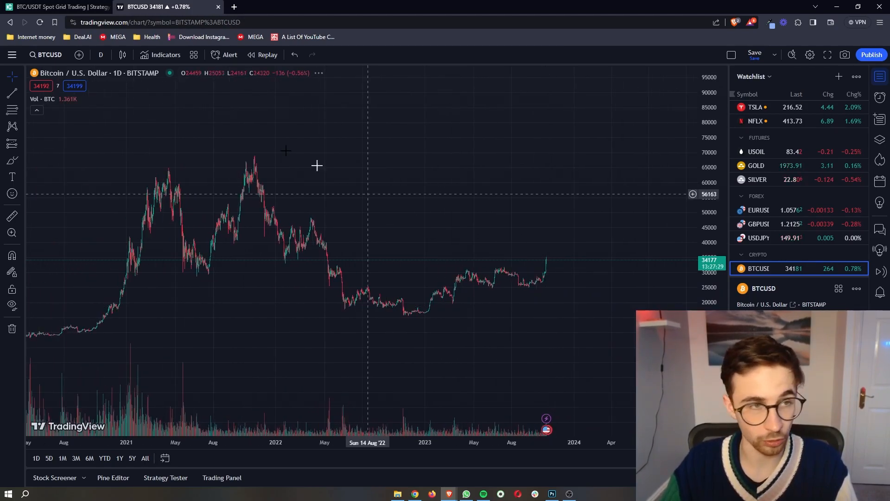
Return to the KuCoin BTC/USDT Spot Grid tab from TradingView
left_click(56, 7)
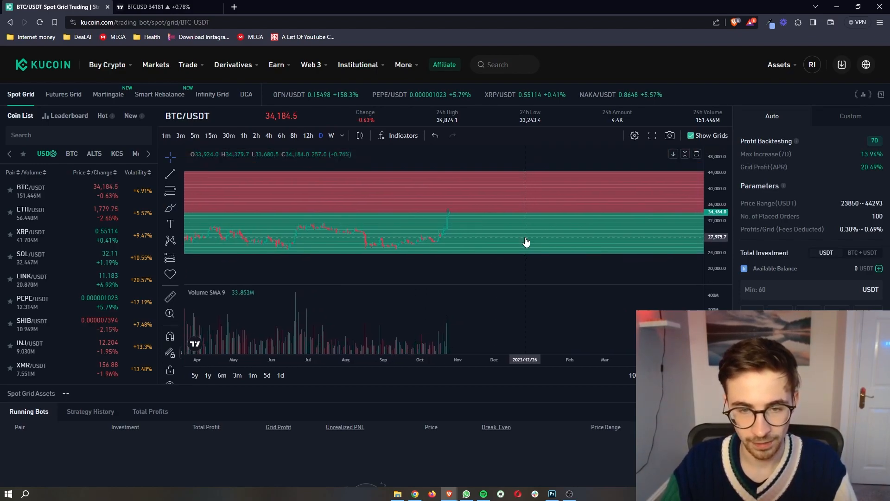
mouse_move(164, 192)
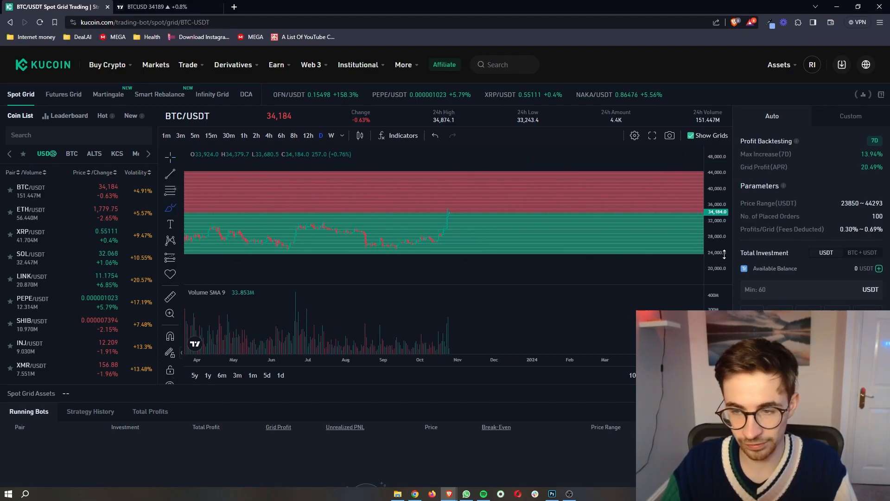
mouse_move(256, 4)
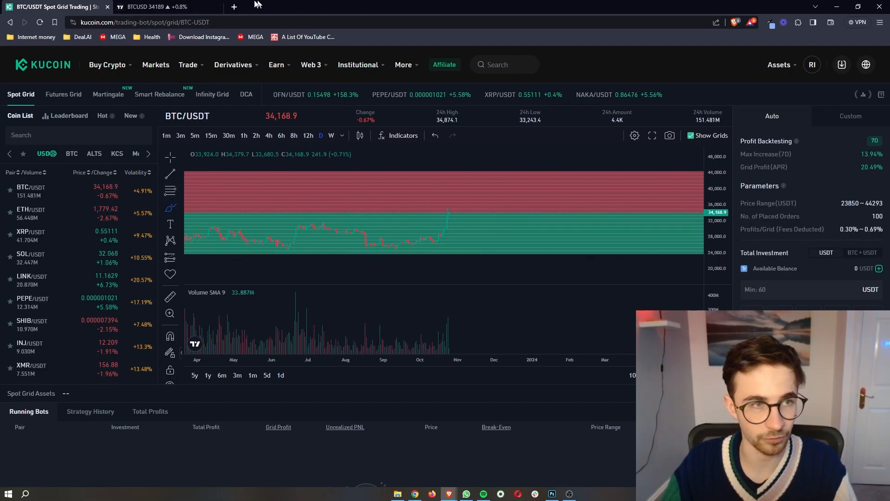
Back on the TradingView Bitcoin chart, place a horizontal level around 21,970
left_click(154, 7)
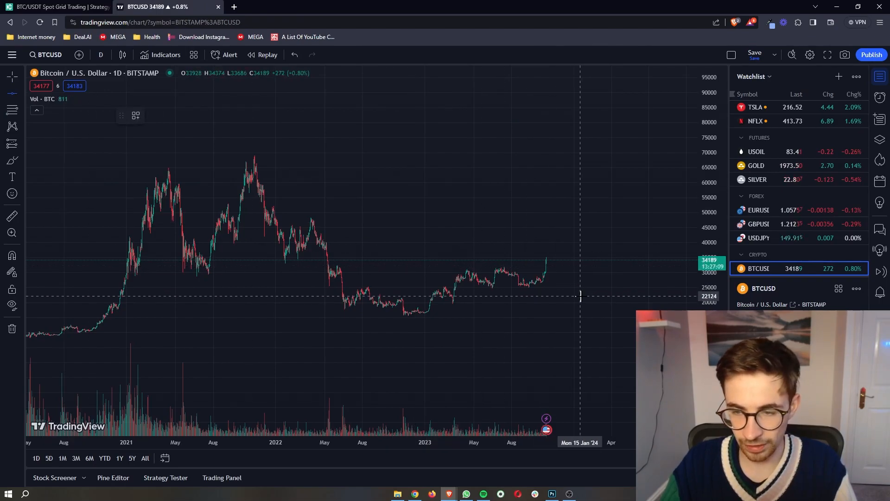
mouse_move(584, 296)
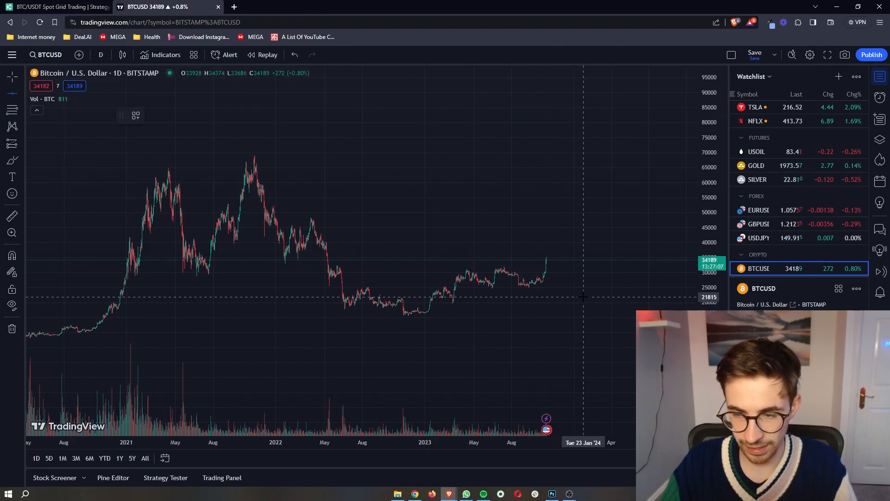
left_click(585, 296)
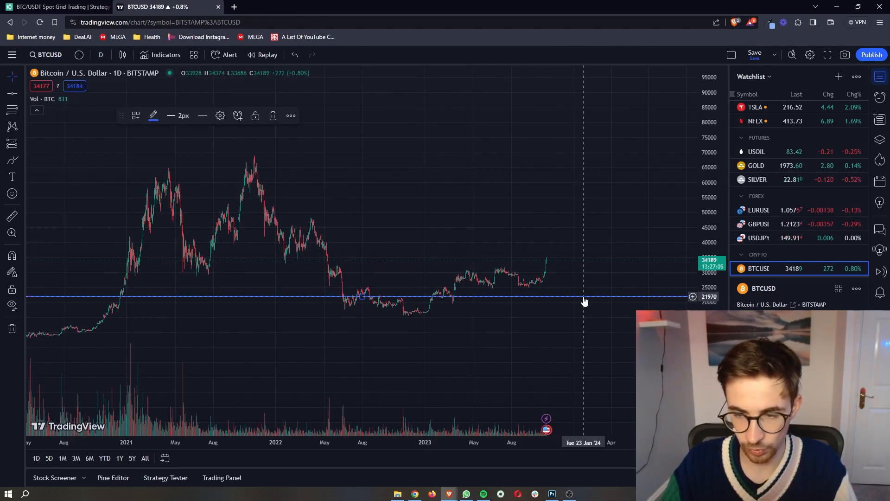
mouse_move(428, 230)
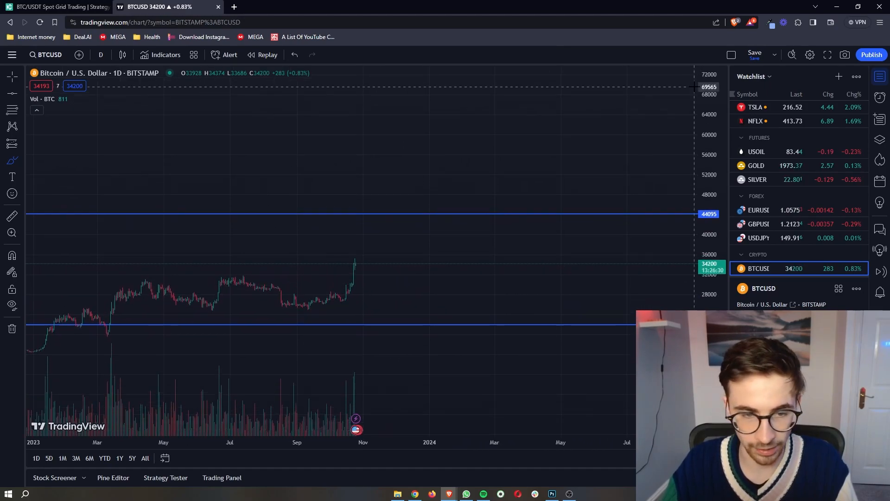
Draw the dip path and stack green buy levels below the current BTCUSD price
left_click(101, 55)
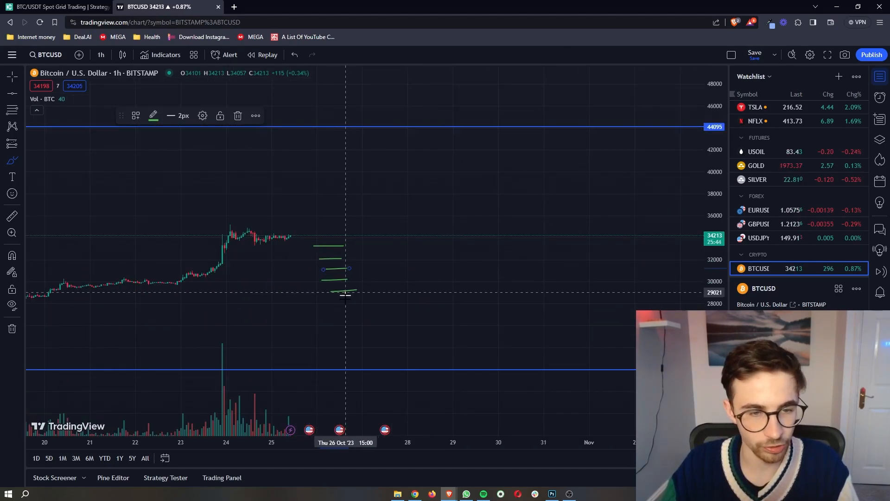
mouse_move(335, 278)
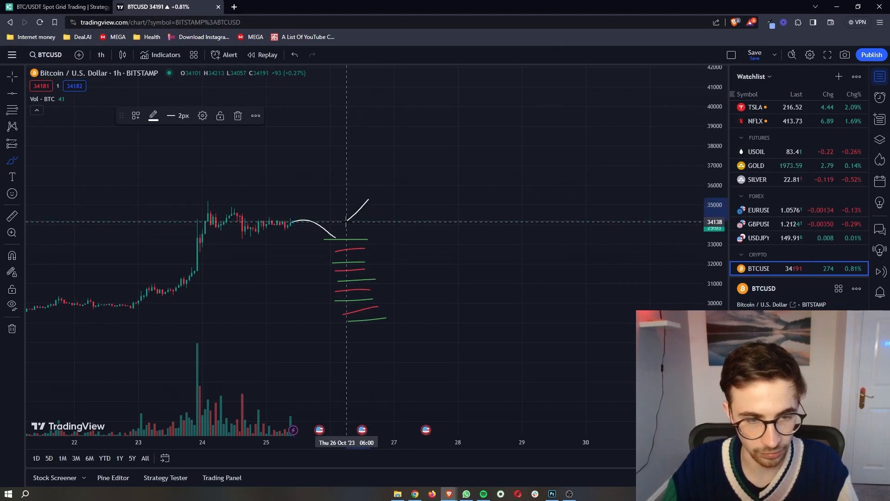
mouse_move(334, 230)
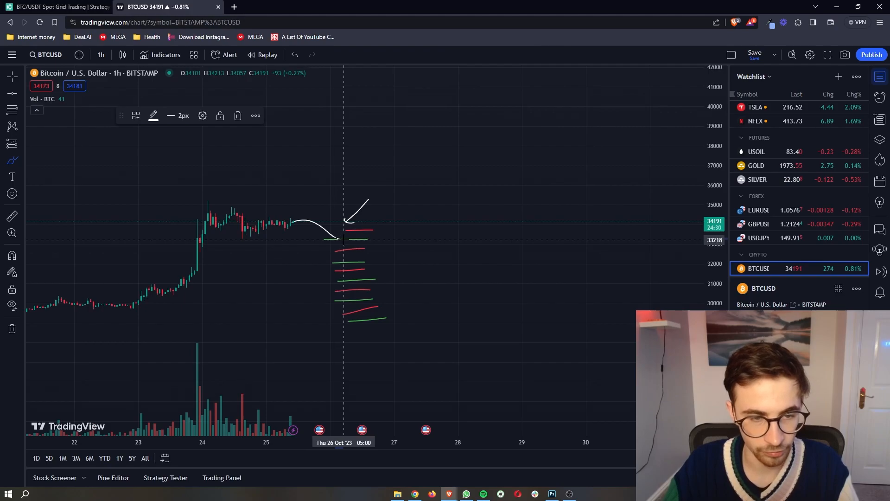
mouse_move(357, 230)
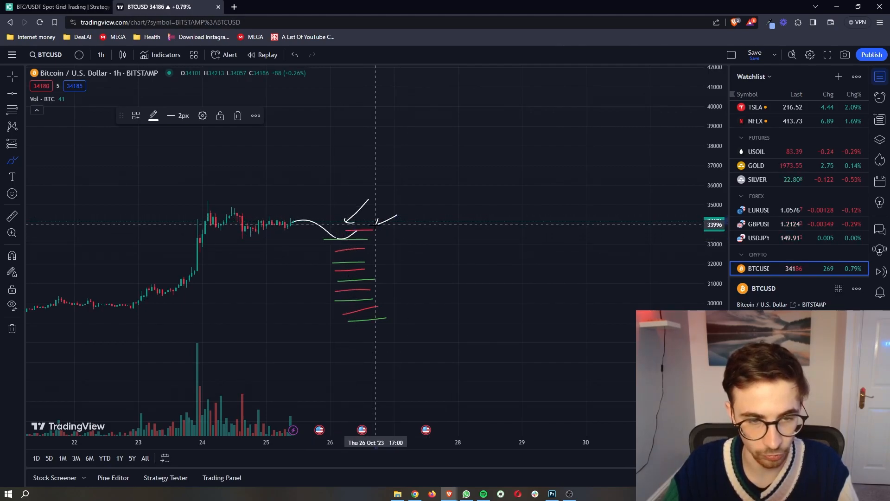
mouse_move(346, 227)
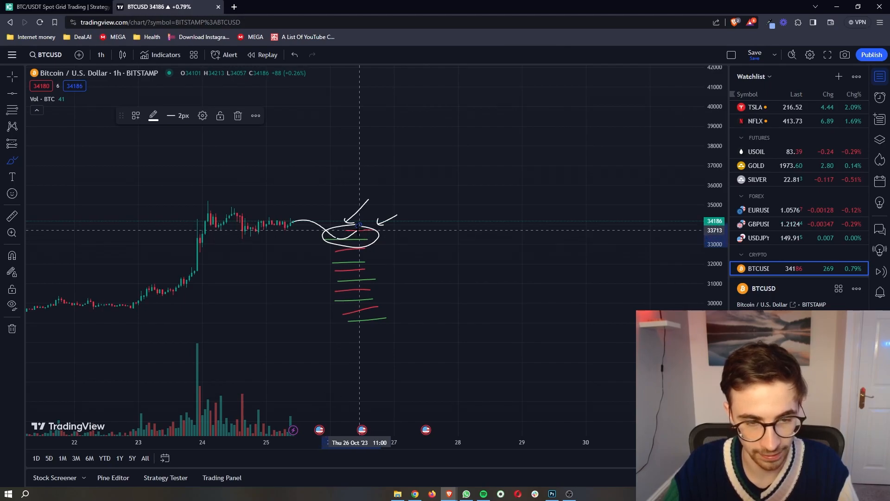
mouse_move(356, 230)
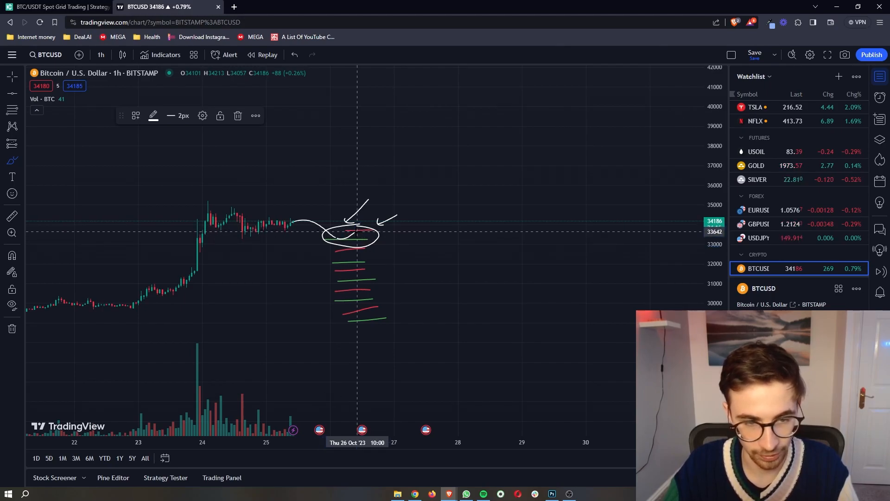
mouse_move(372, 261)
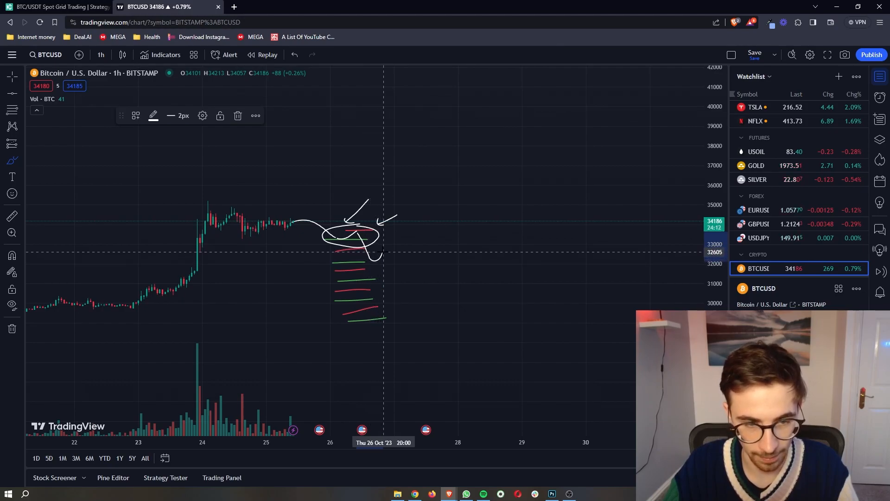
mouse_move(394, 245)
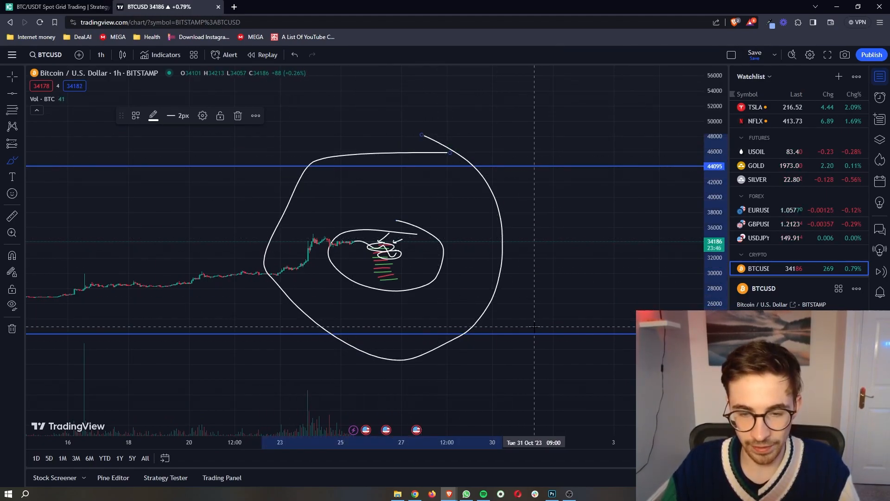
mouse_move(516, 173)
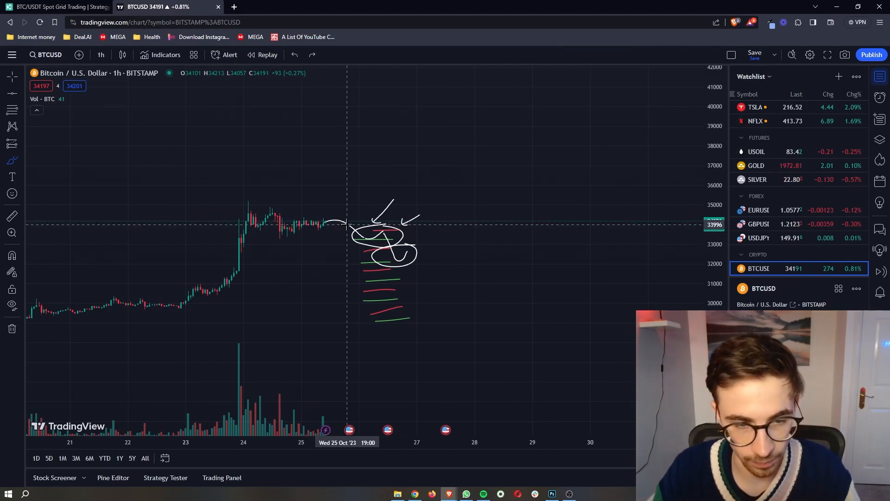
mouse_move(369, 236)
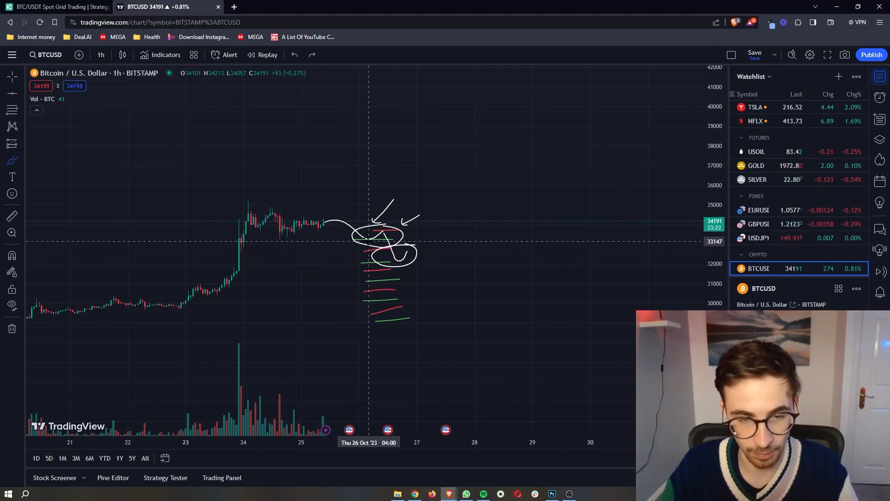
mouse_move(383, 233)
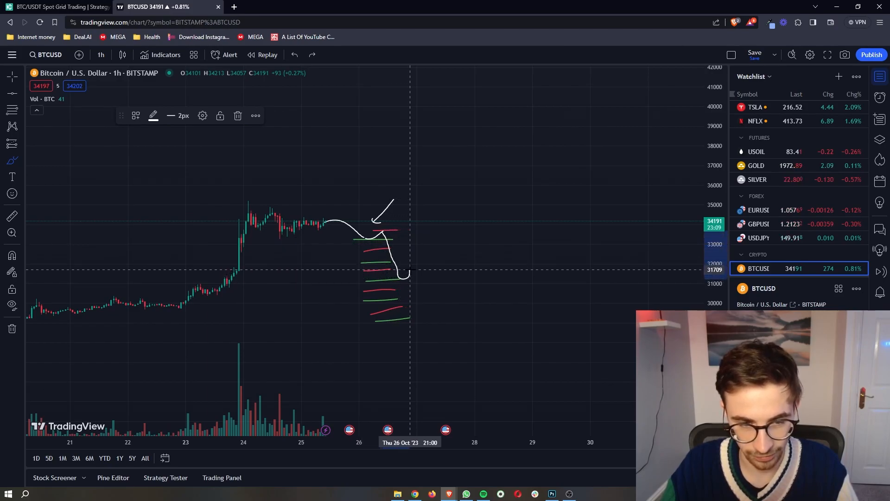
mouse_move(413, 261)
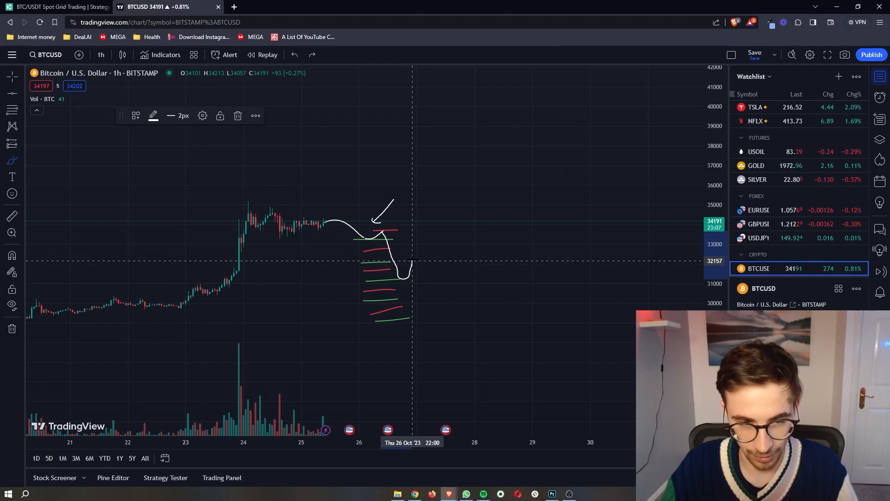
mouse_move(415, 253)
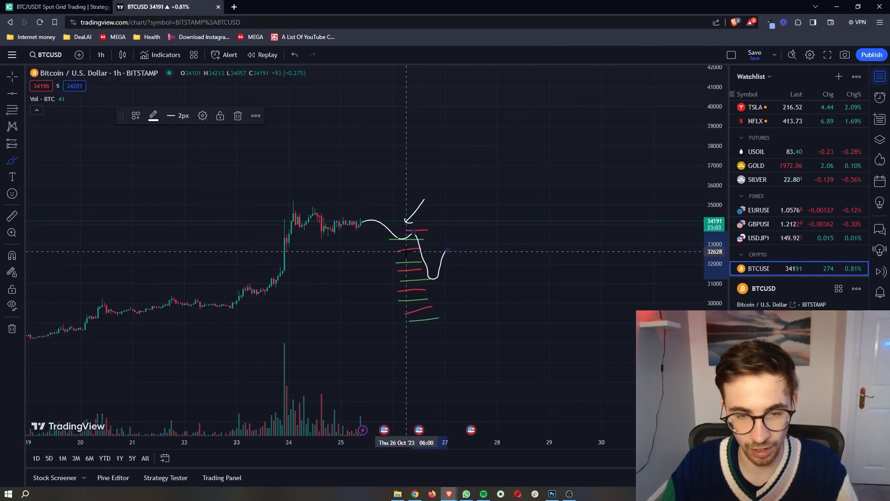
scroll("down", 3)
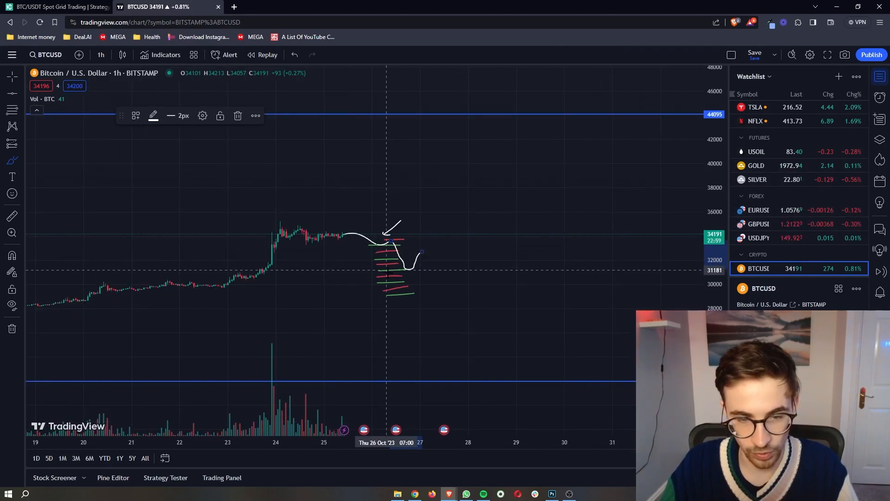
left_click(153, 116)
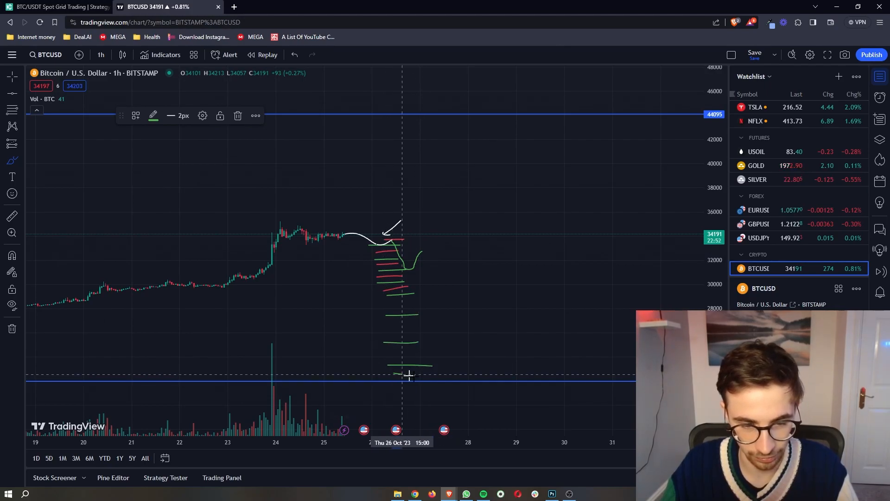
mouse_move(394, 245)
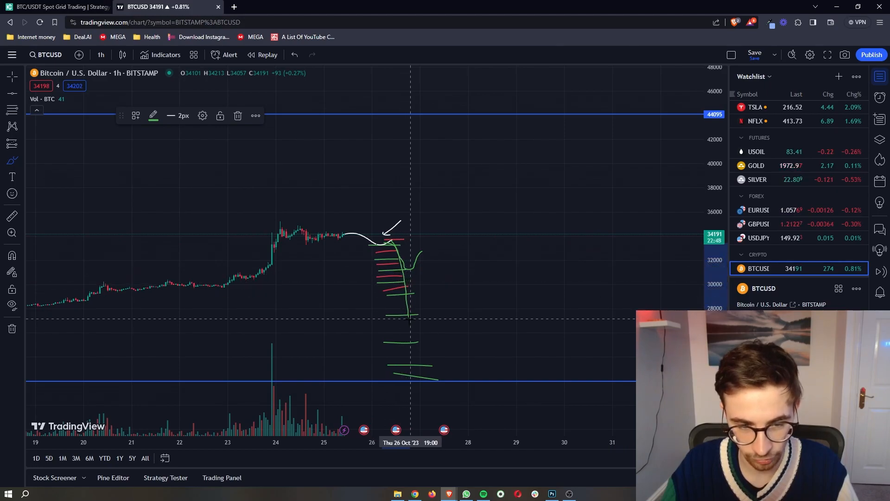
Switch to KuCoin's BTC/USDT Spot Grid page and sketch over the grid range
left_click(53, 7)
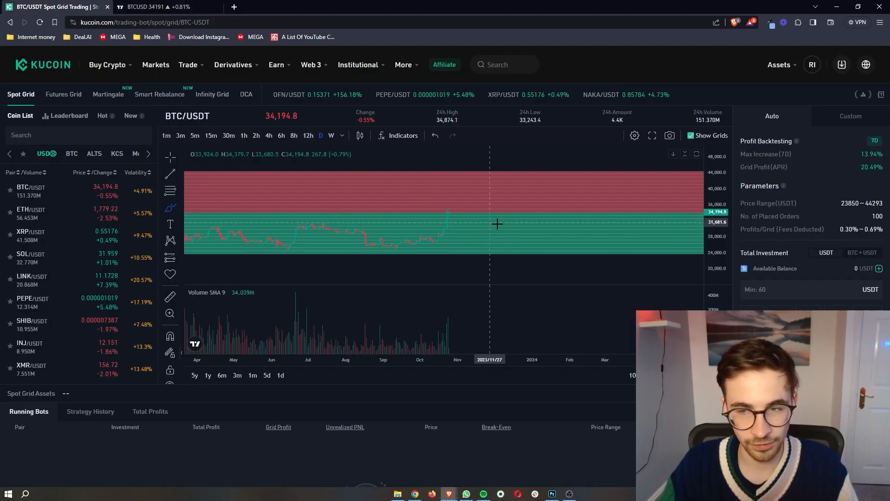
mouse_move(511, 203)
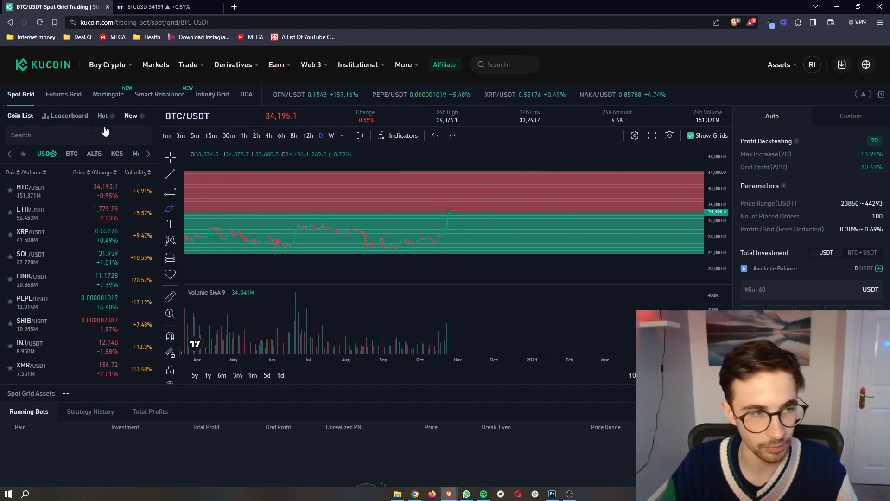
mouse_move(354, 202)
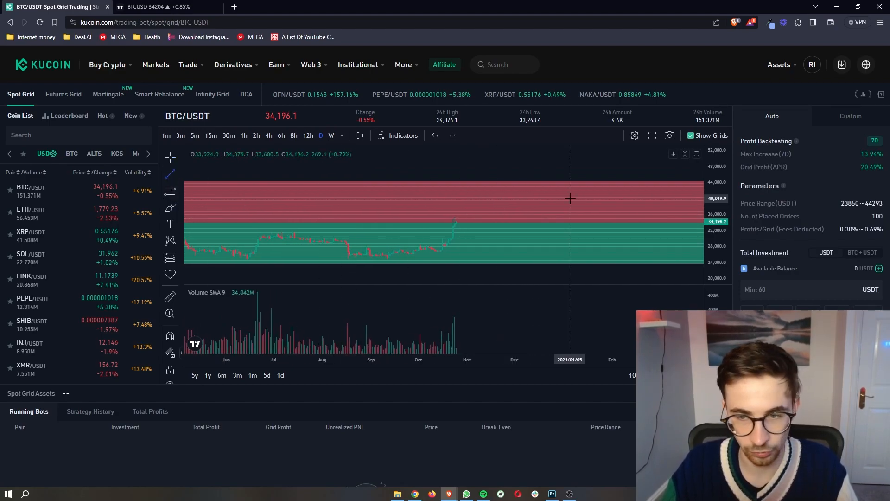
mouse_move(552, 215)
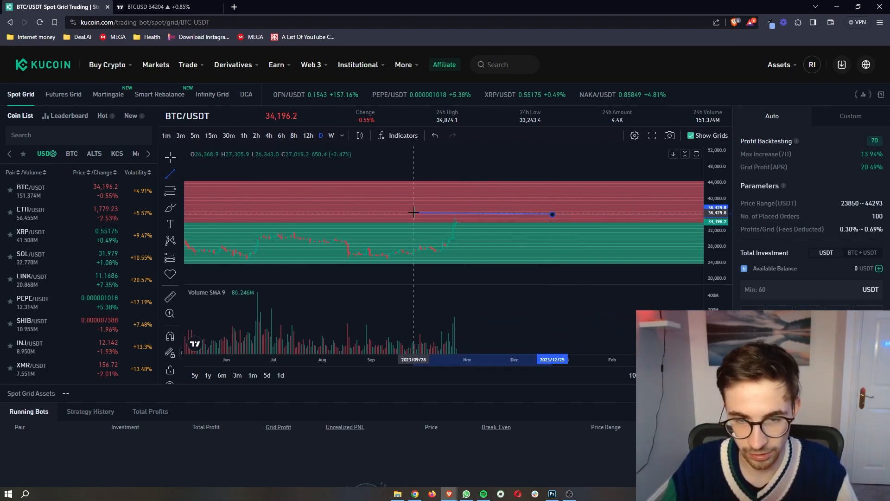
left_click(170, 175)
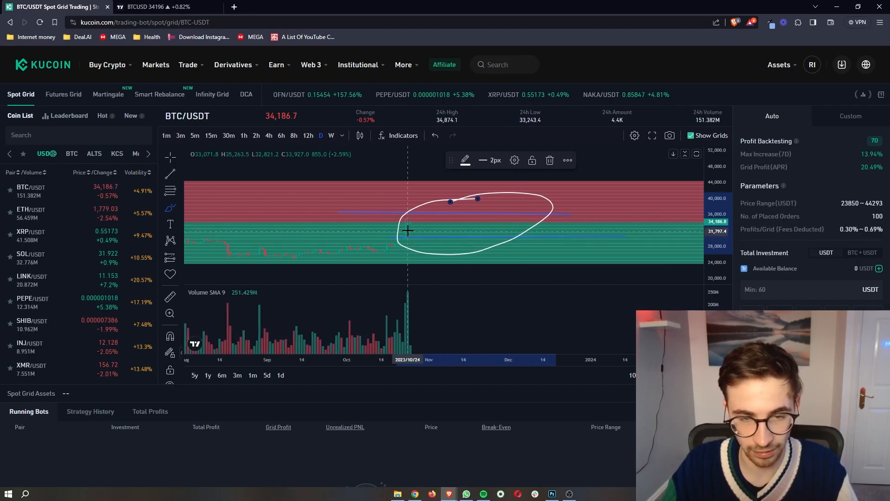
mouse_move(412, 221)
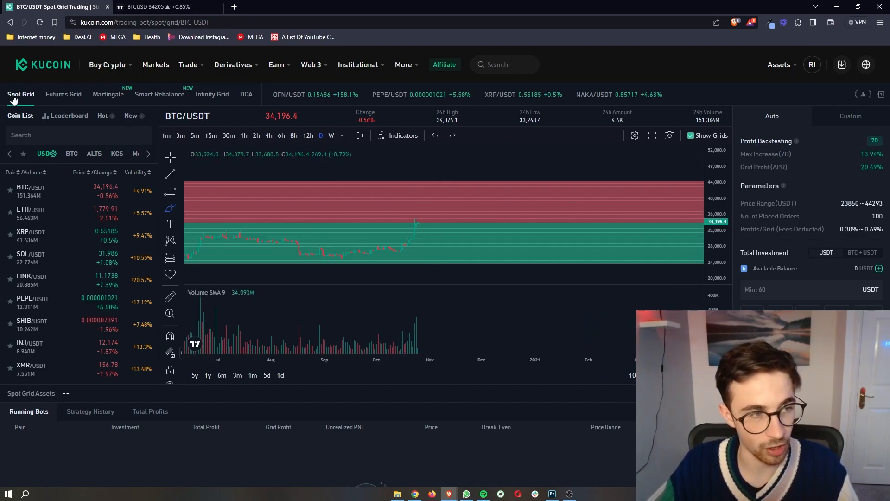
mouse_move(399, 213)
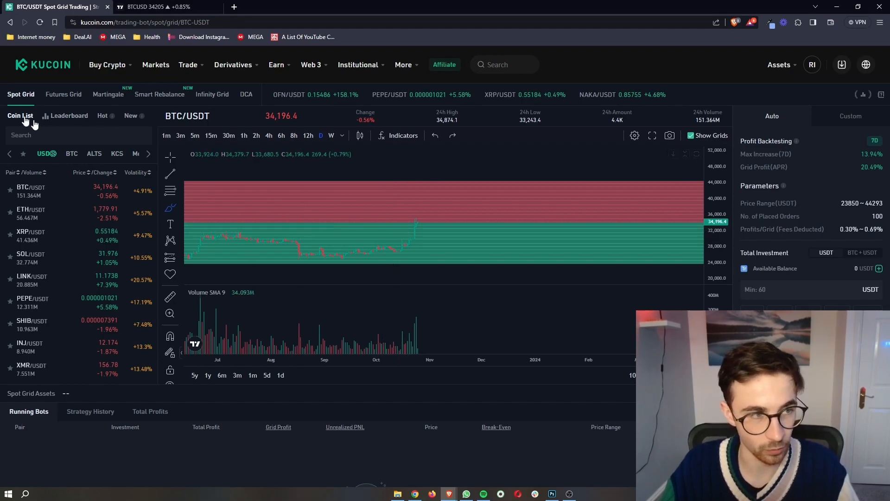
mouse_move(417, 228)
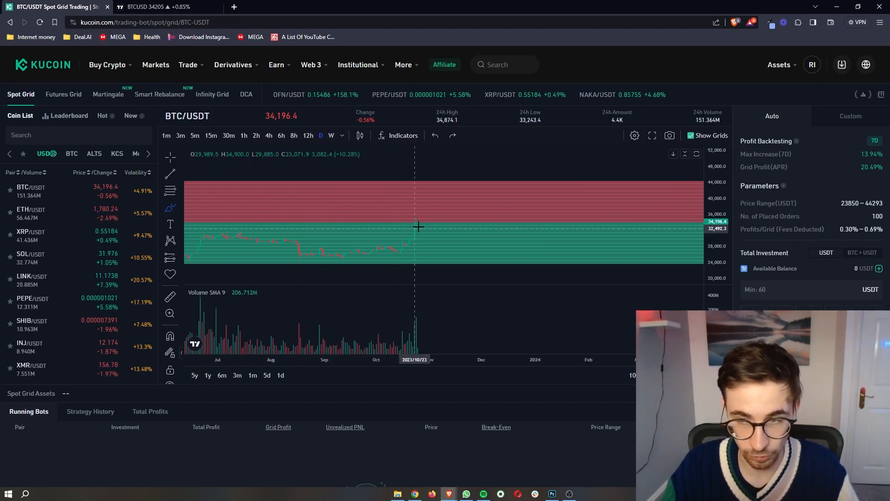
mouse_move(423, 230)
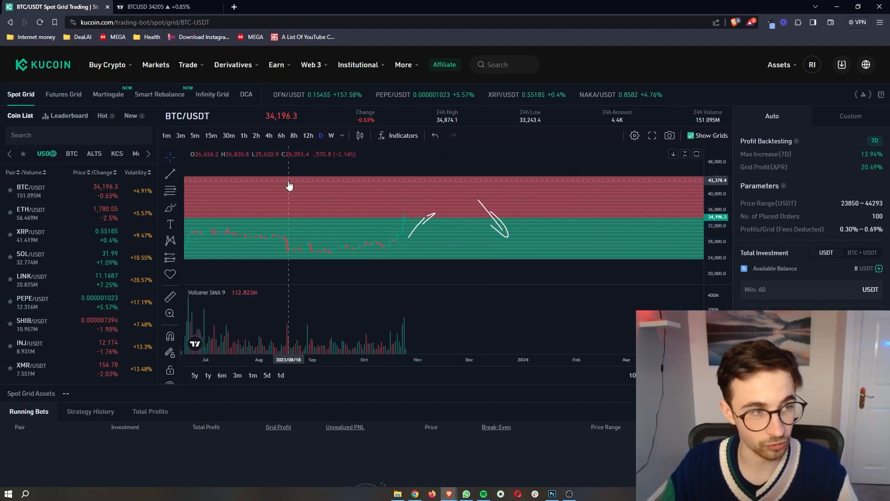
mouse_move(445, 224)
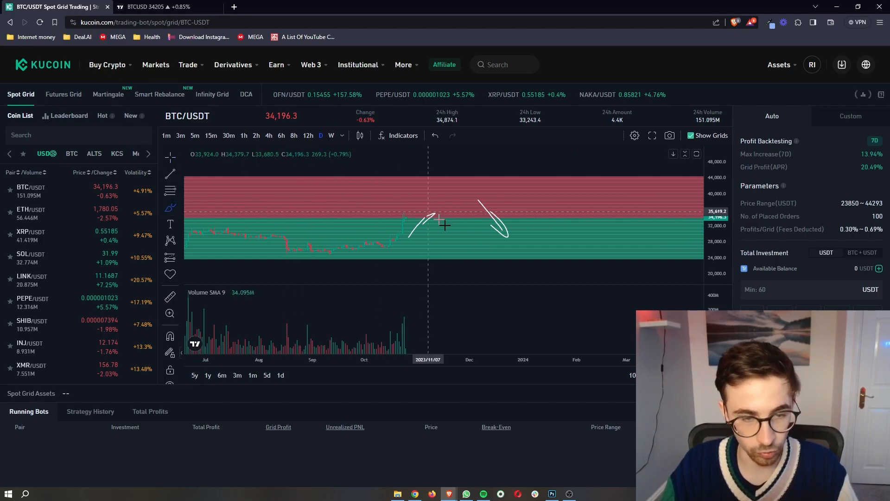
mouse_move(420, 241)
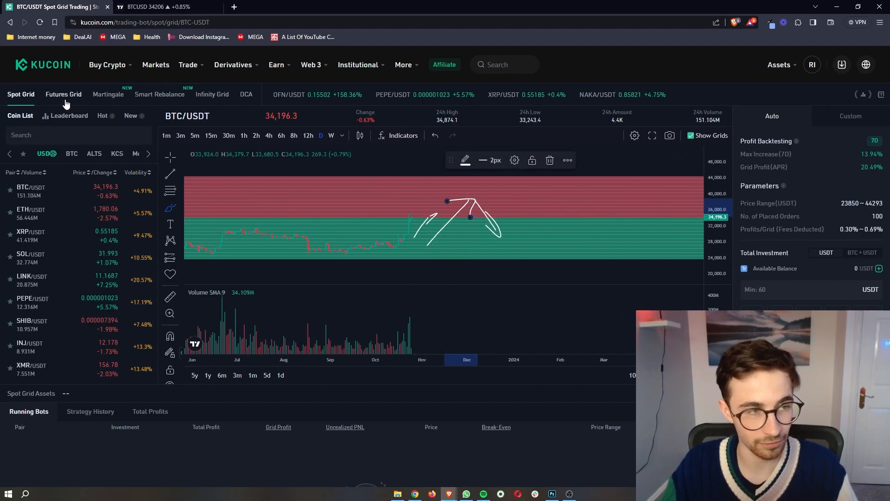
Open the BTC PERP/USDT Futures Grid bot, checking TradingView and Spot Grid along the way
left_click(63, 95)
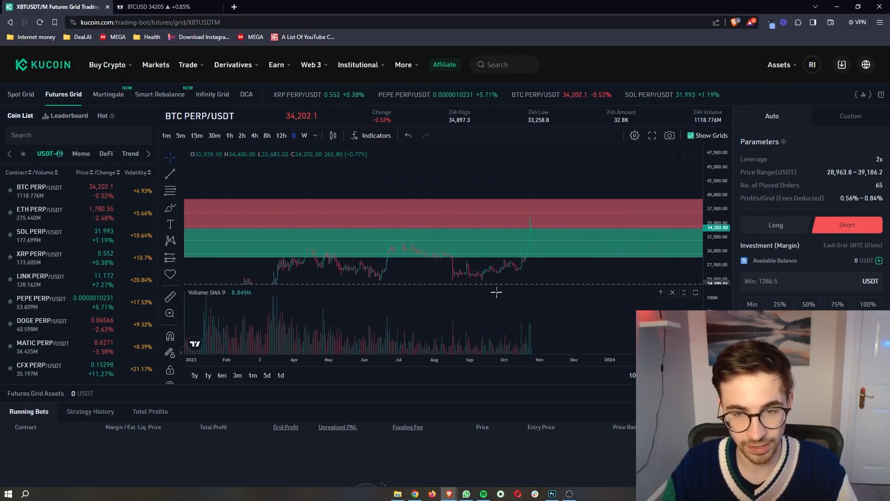
left_click(154, 6)
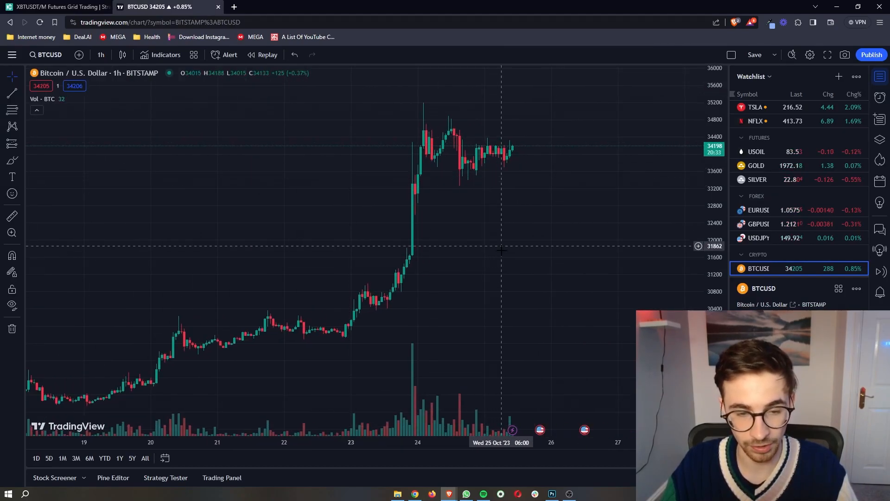
left_click(56, 6)
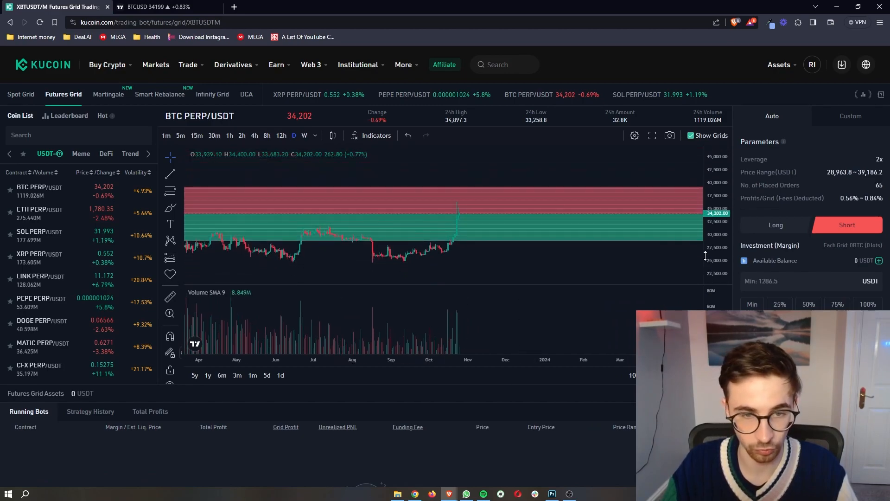
mouse_move(482, 205)
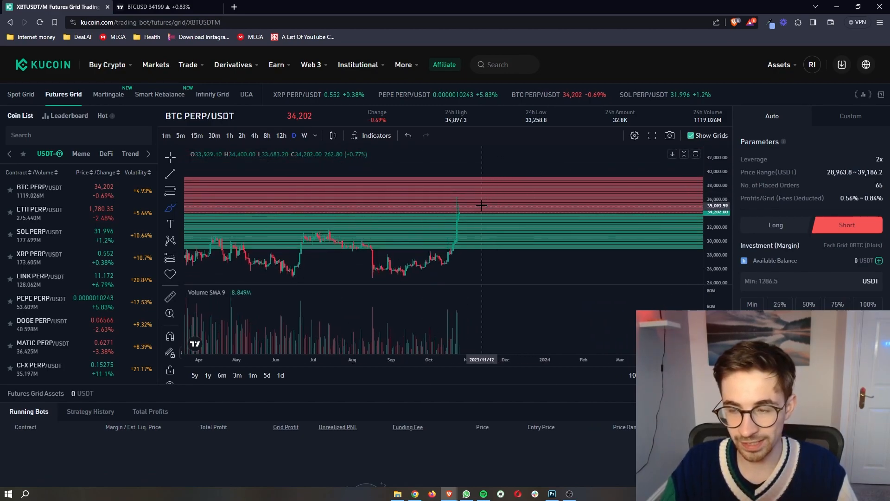
mouse_move(467, 227)
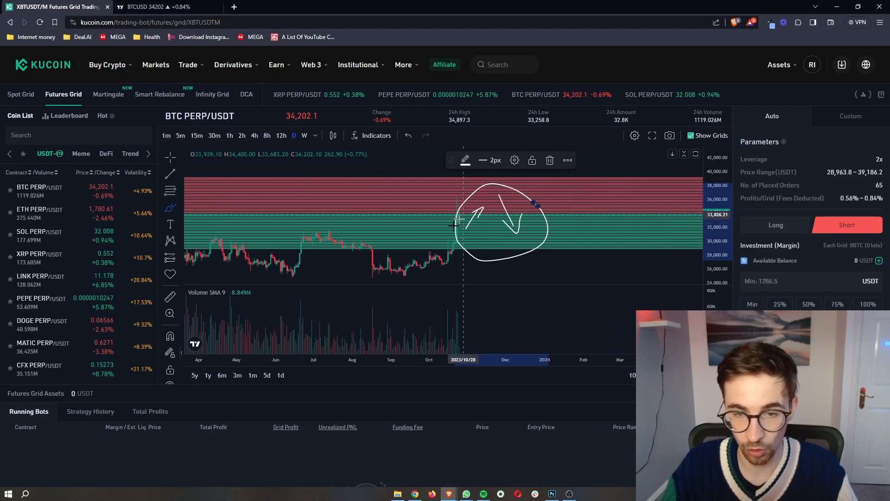
mouse_move(538, 205)
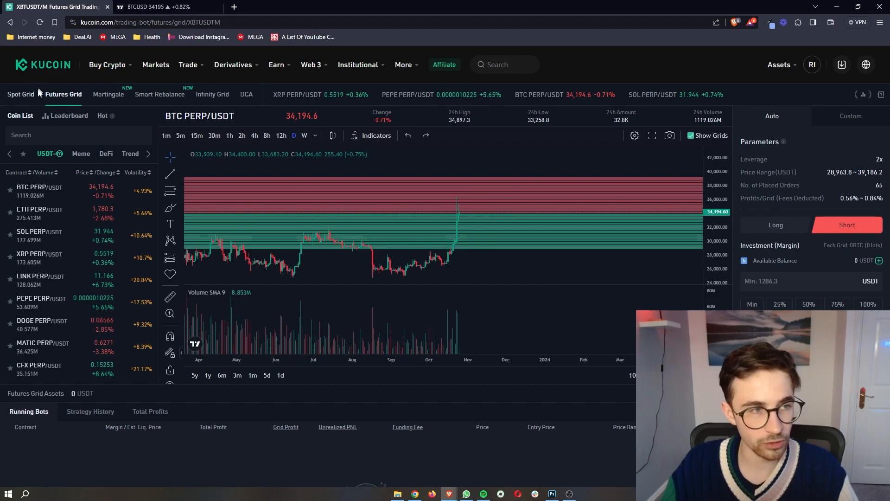
left_click(20, 95)
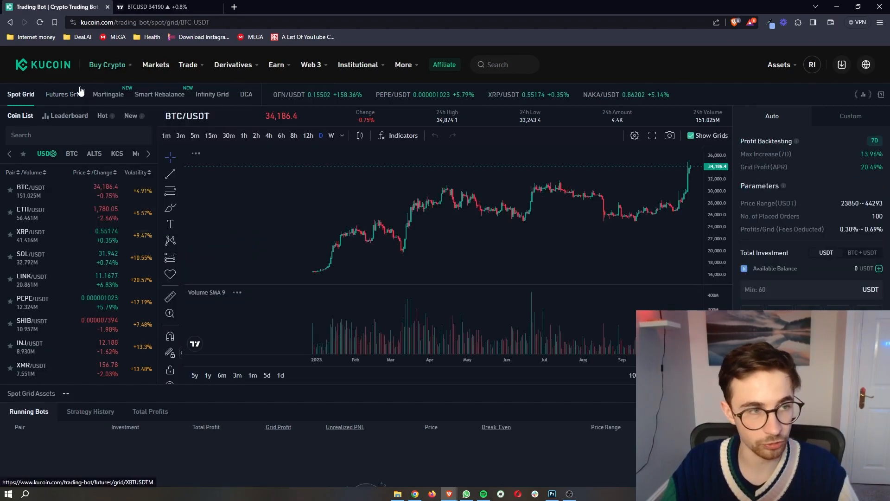
left_click(63, 94)
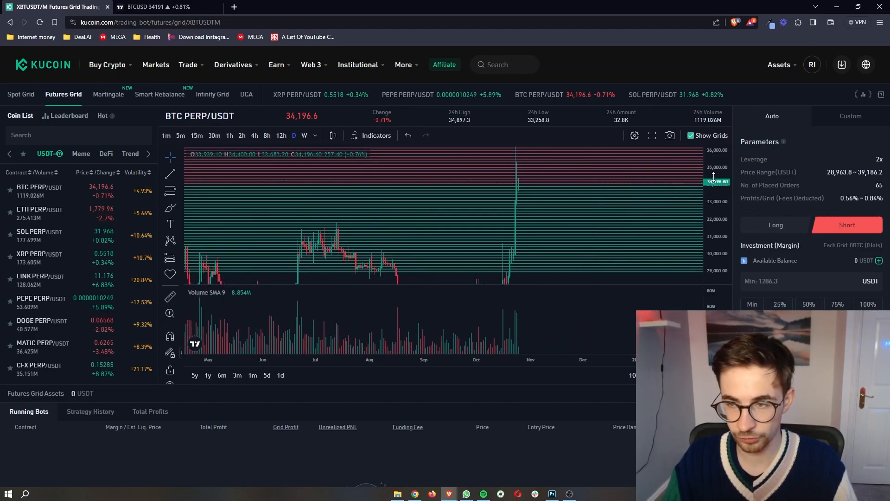
Keep Auto grid parameters, enter 2000 USDT investment, and select the Long side
left_click(851, 116)
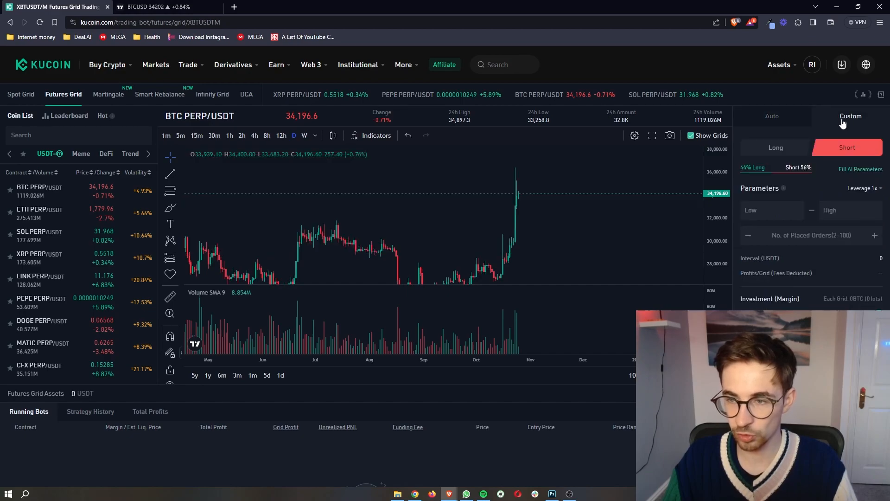
mouse_move(860, 197)
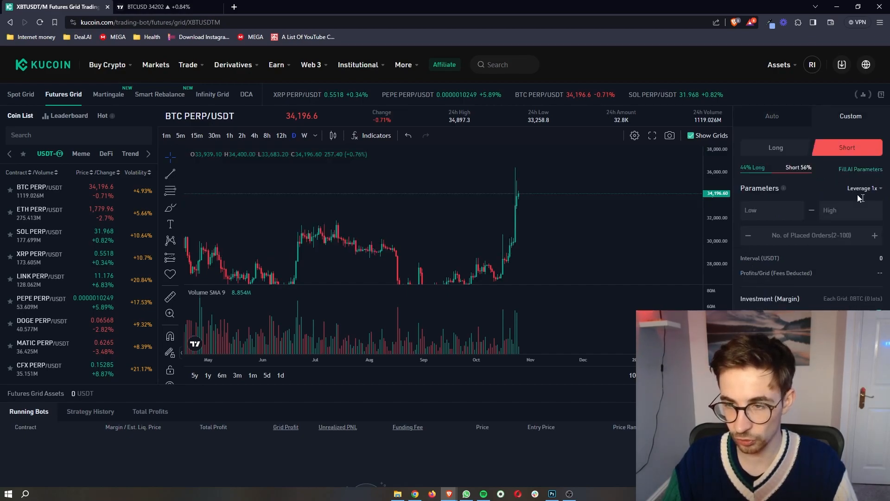
left_click(772, 116)
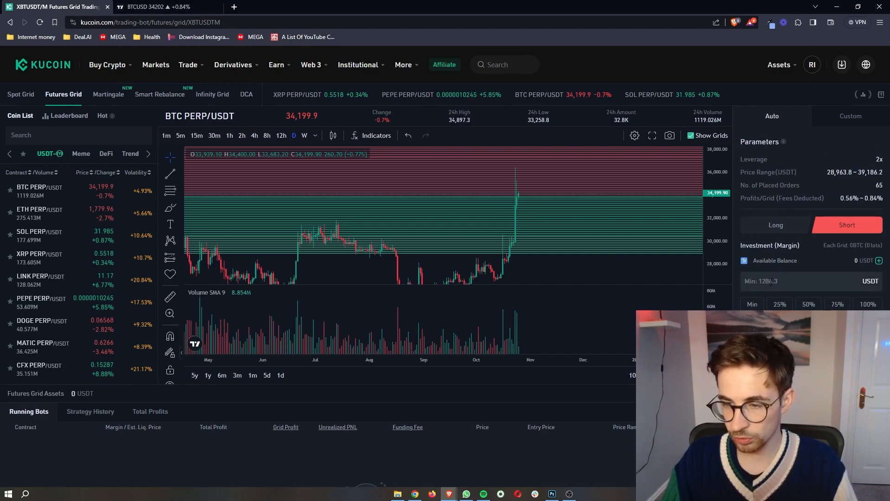
type("2000")
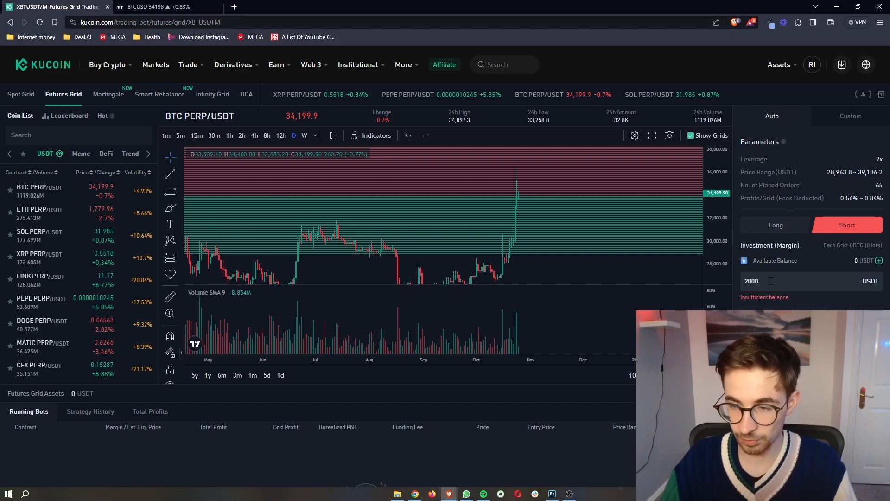
left_click(776, 225)
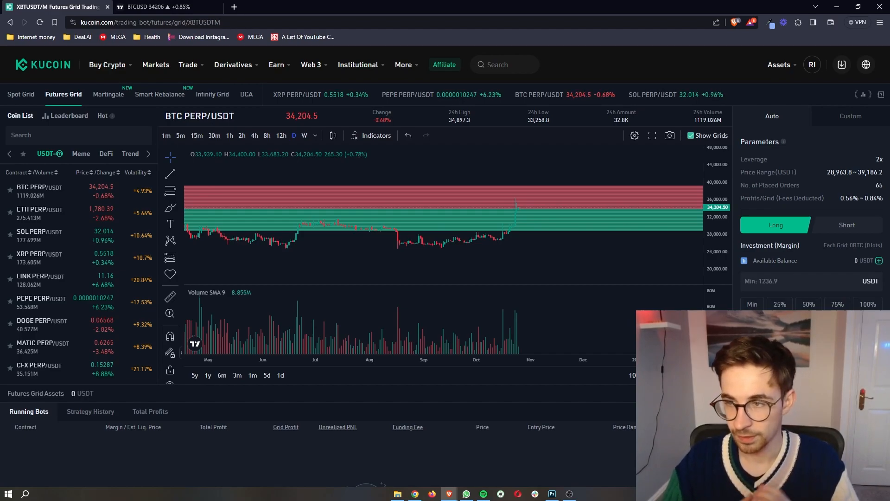
Try a custom 32000 price range, clear it, and set leverage to 10x
left_click(851, 115)
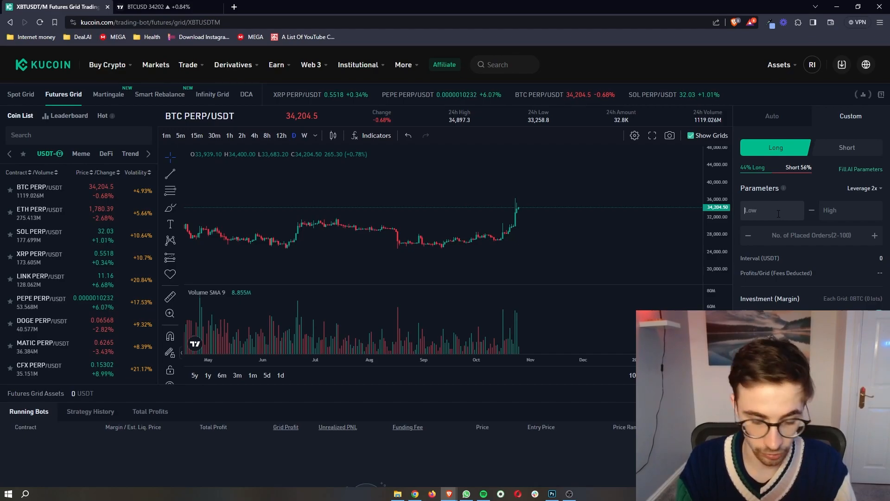
type("32000")
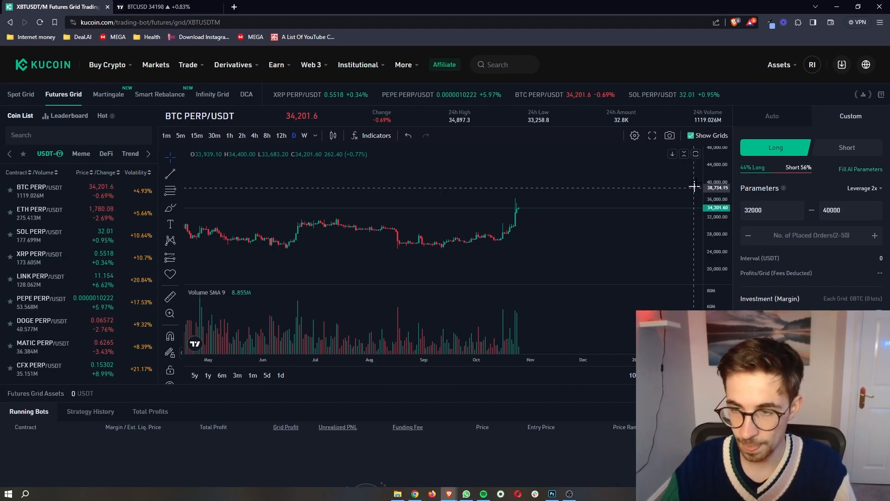
mouse_move(556, 212)
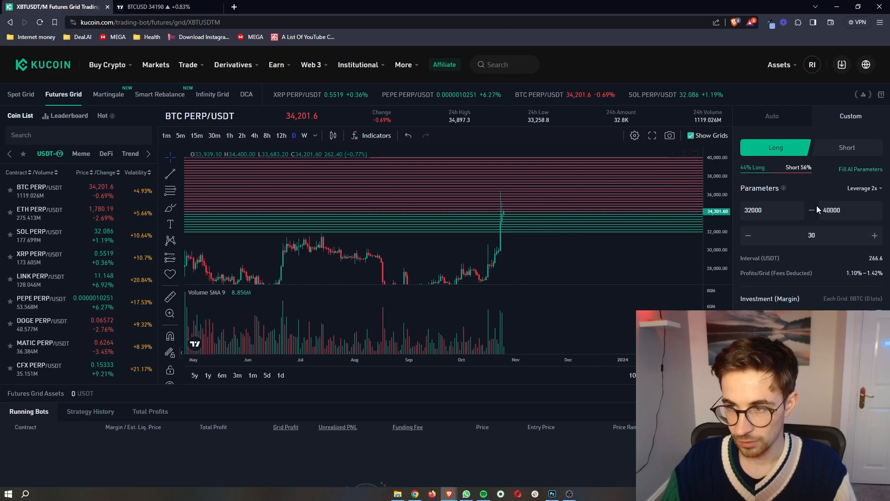
left_click(776, 147)
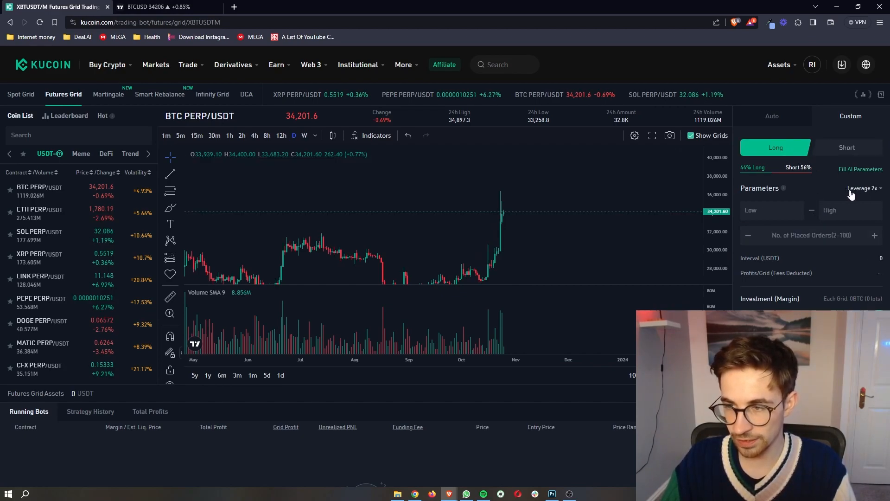
left_click(864, 188)
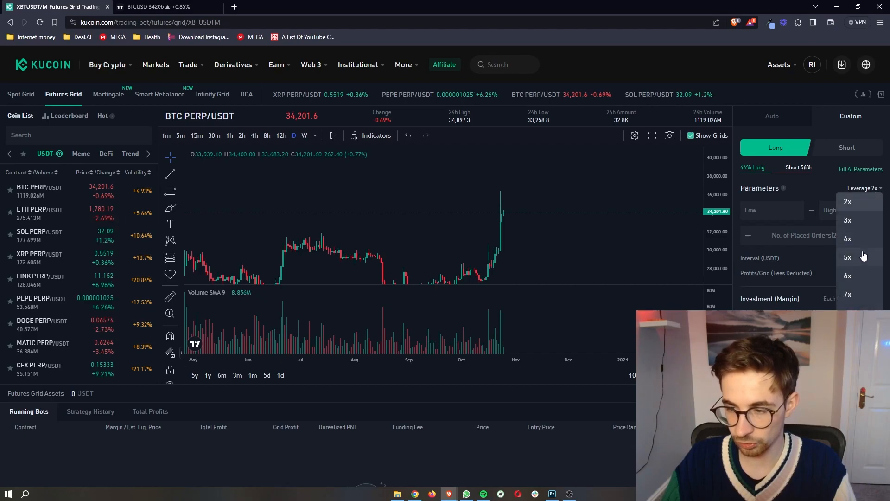
left_click(846, 256)
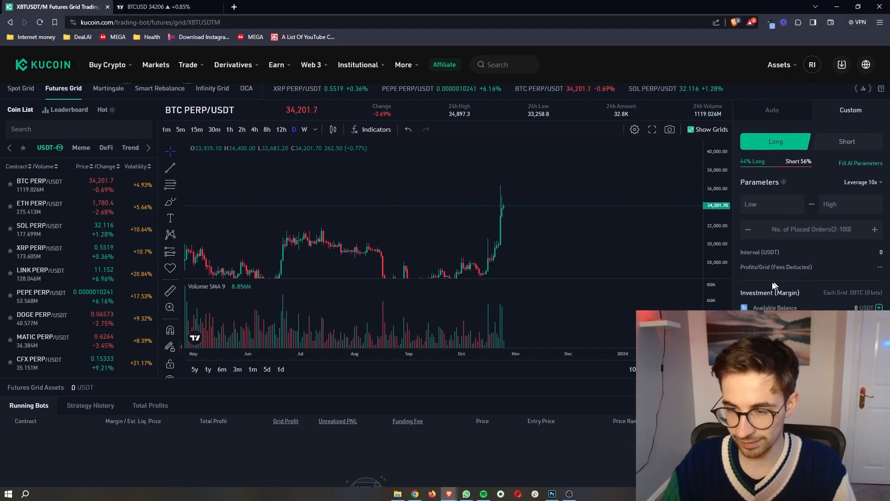
mouse_move(812, 303)
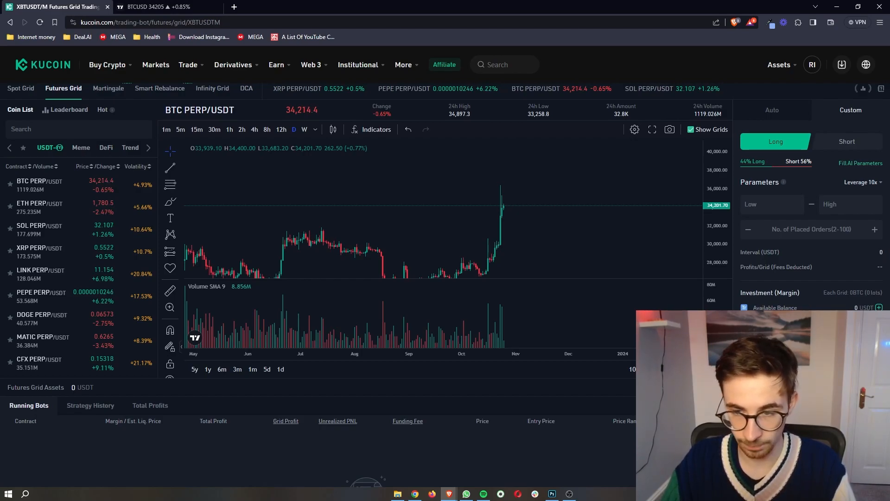
Switch to the BTC/USDT Martingale trading bot page
left_click(108, 94)
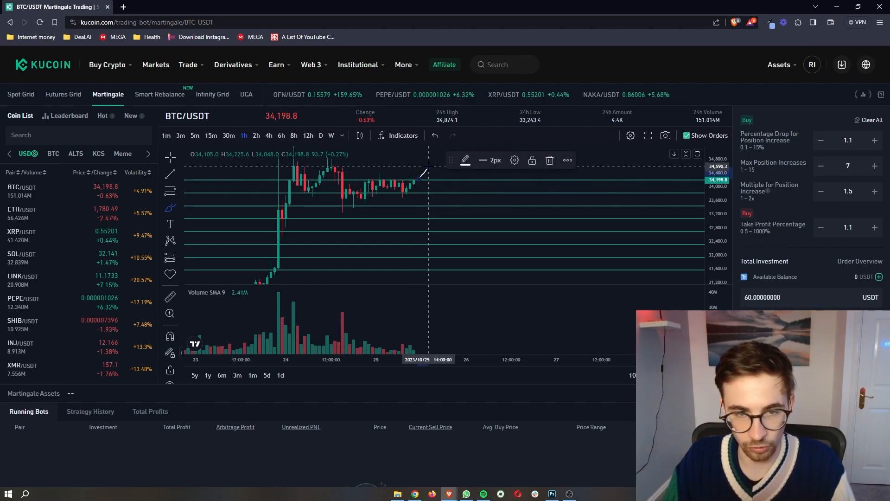
mouse_move(443, 179)
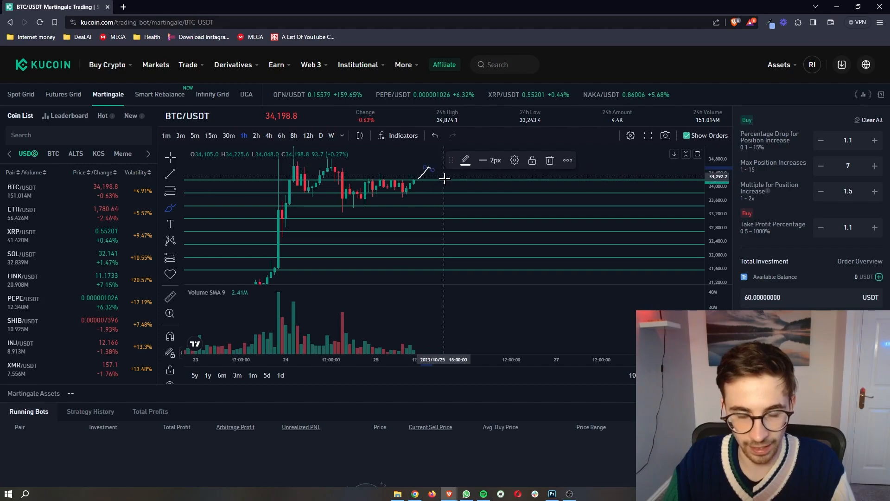
mouse_move(421, 177)
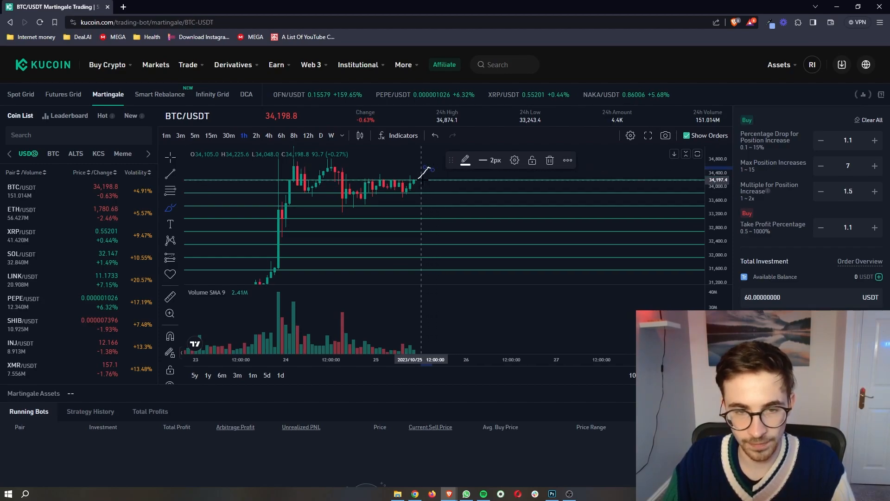
mouse_move(429, 182)
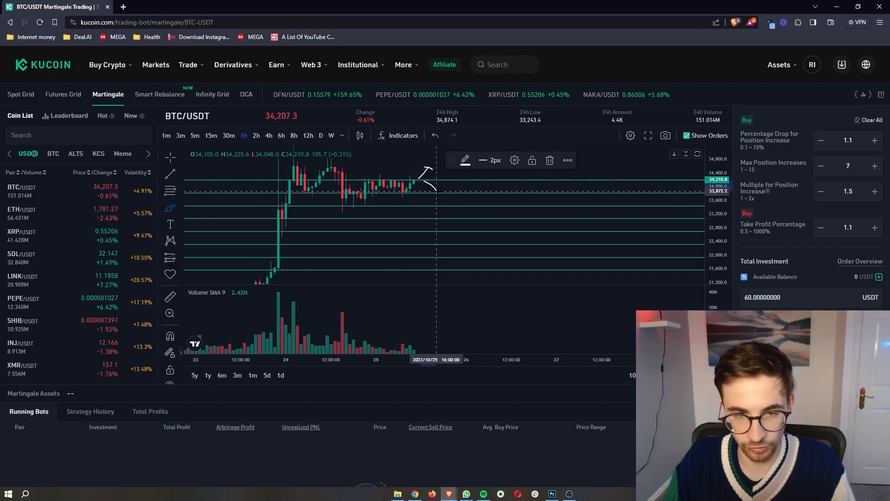
mouse_move(443, 190)
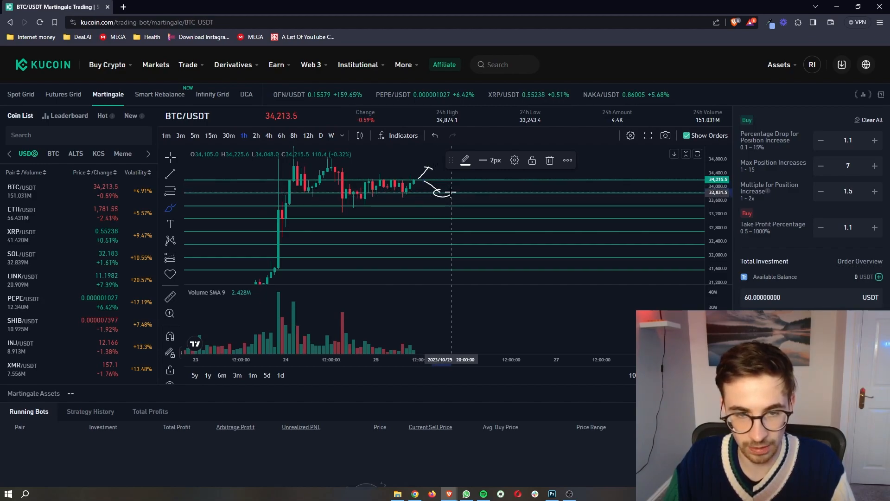
mouse_move(442, 190)
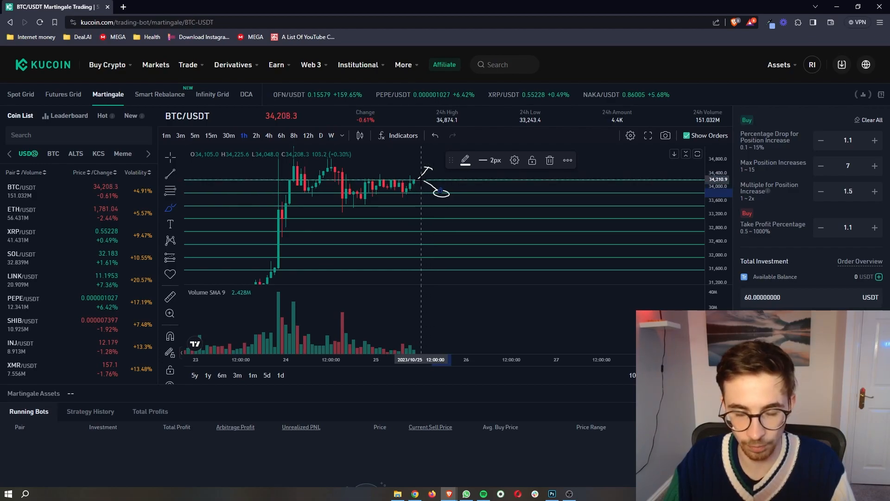
mouse_move(751, 209)
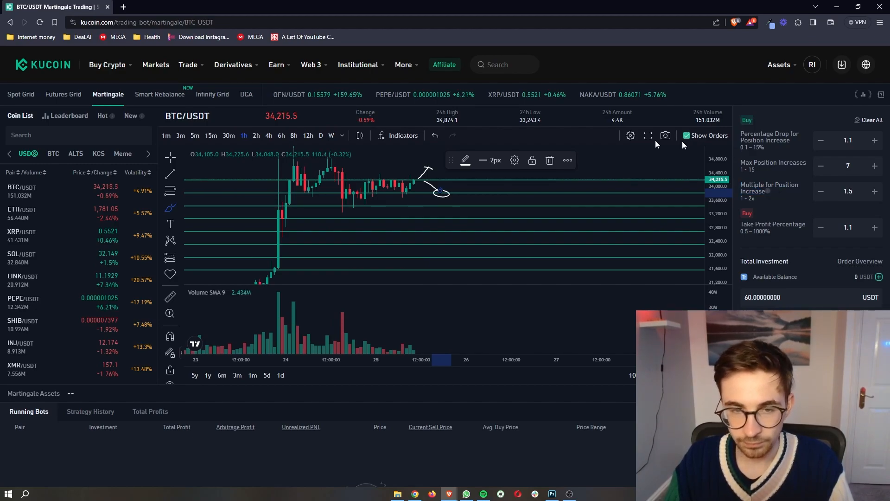
mouse_move(446, 193)
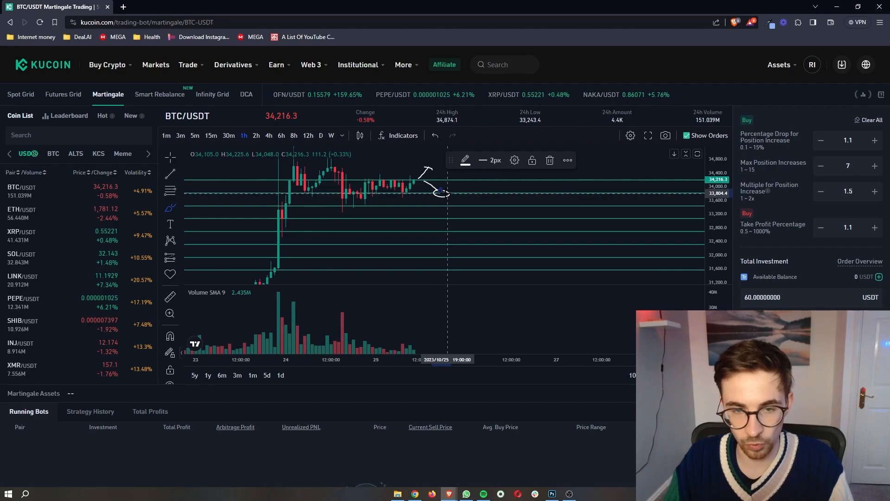
mouse_move(443, 196)
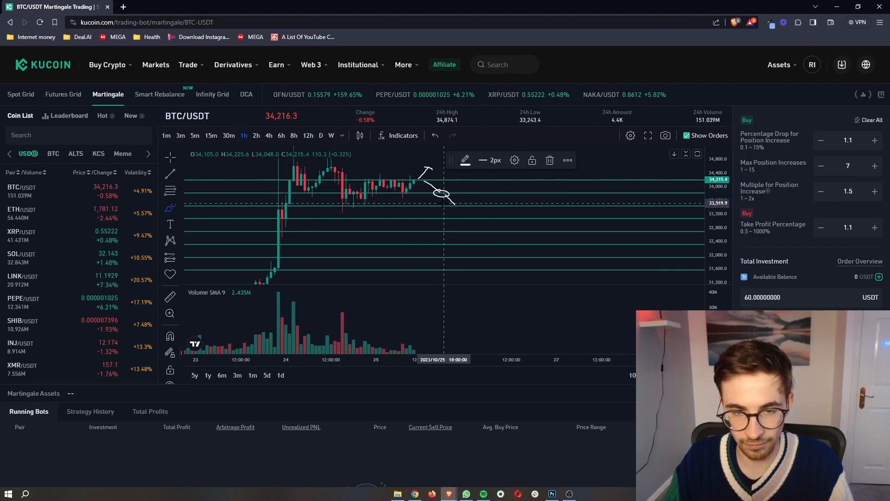
mouse_move(483, 203)
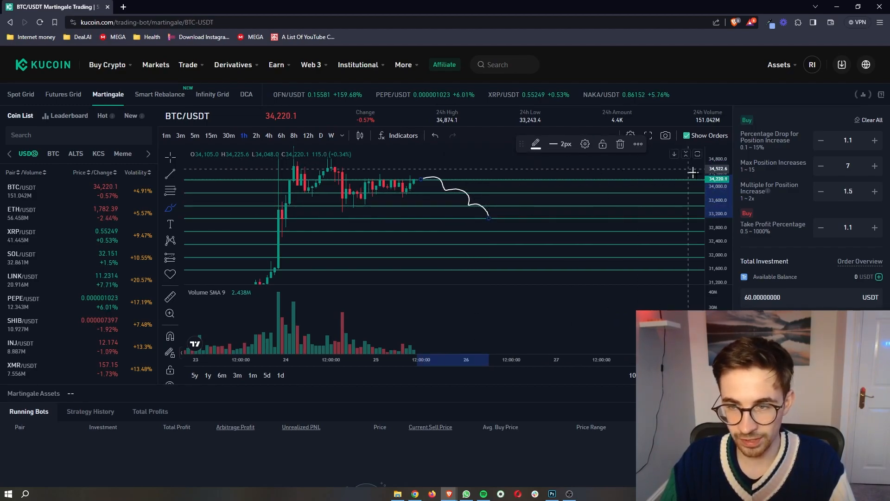
mouse_move(563, 179)
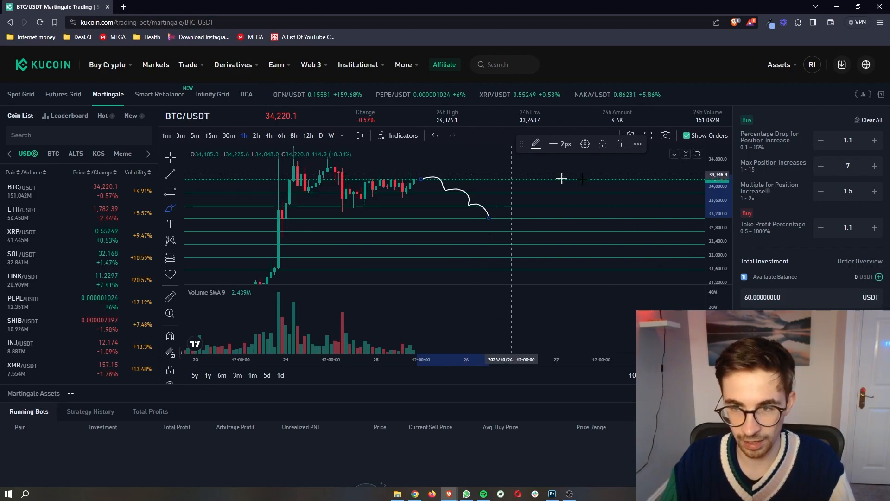
mouse_move(496, 179)
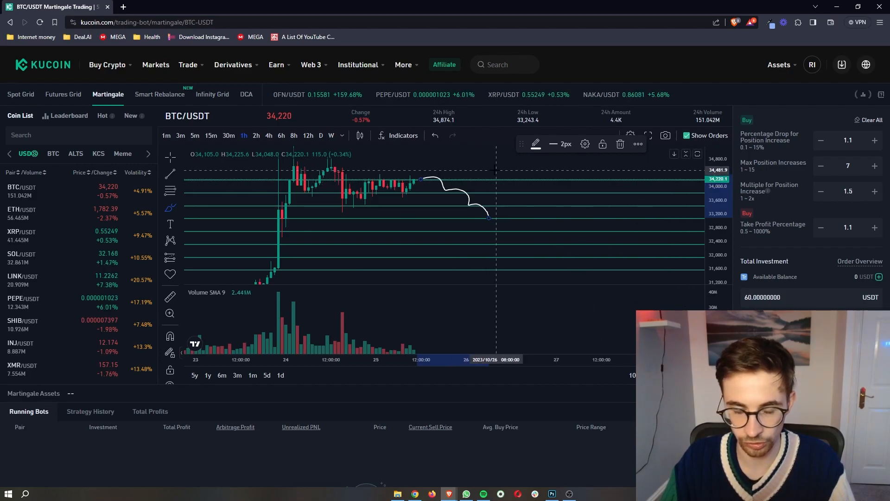
mouse_move(500, 219)
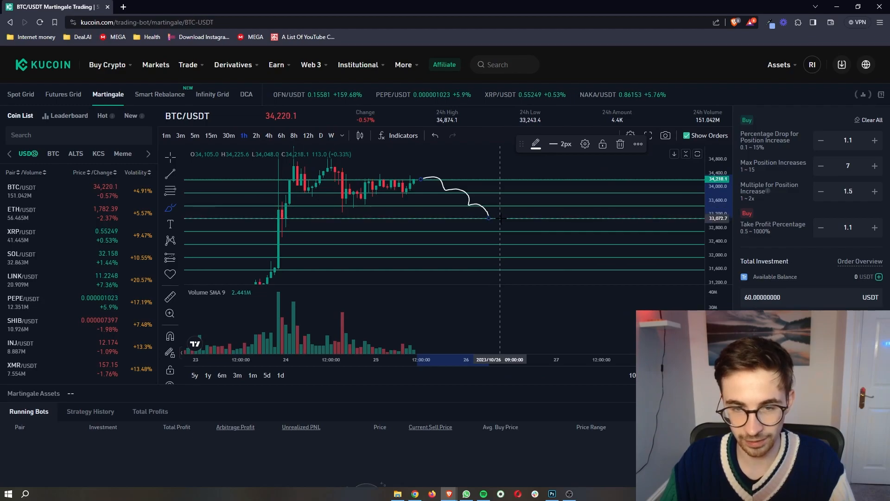
mouse_move(495, 217)
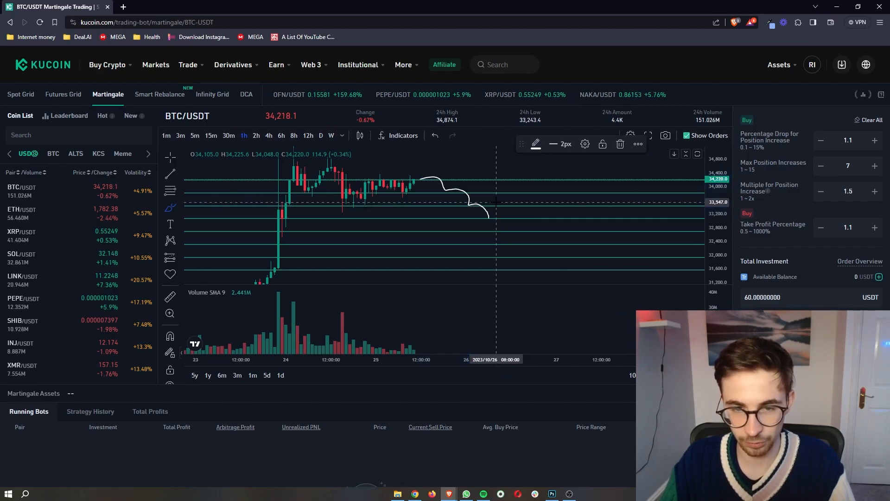
mouse_move(539, 202)
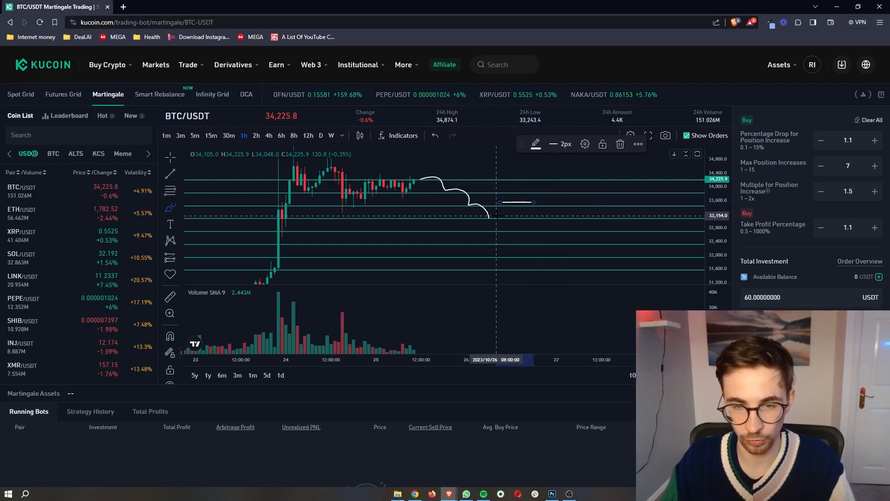
mouse_move(493, 219)
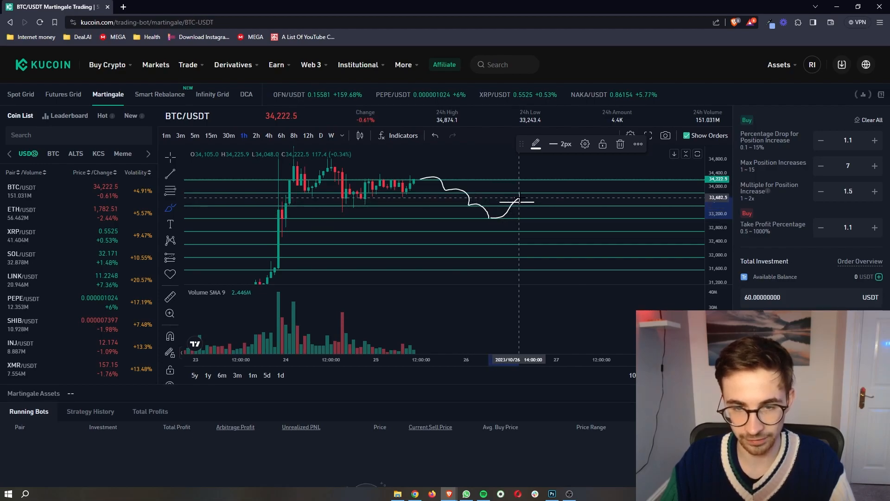
mouse_move(540, 187)
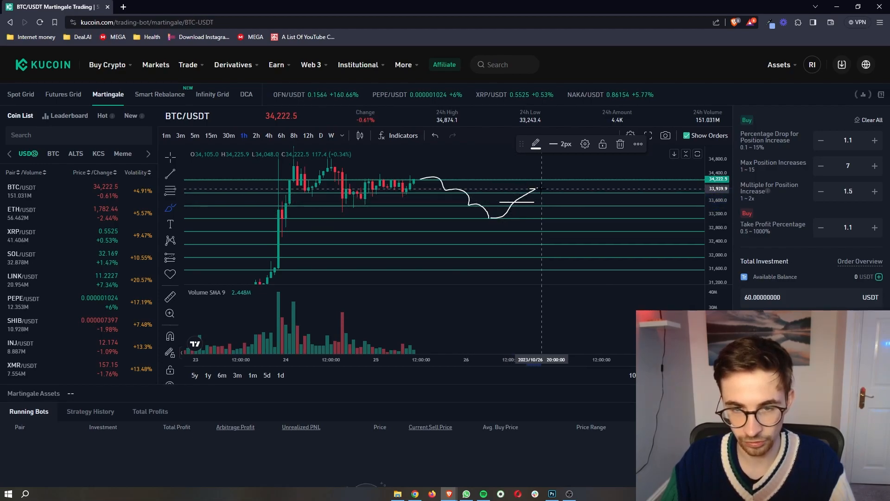
mouse_move(543, 187)
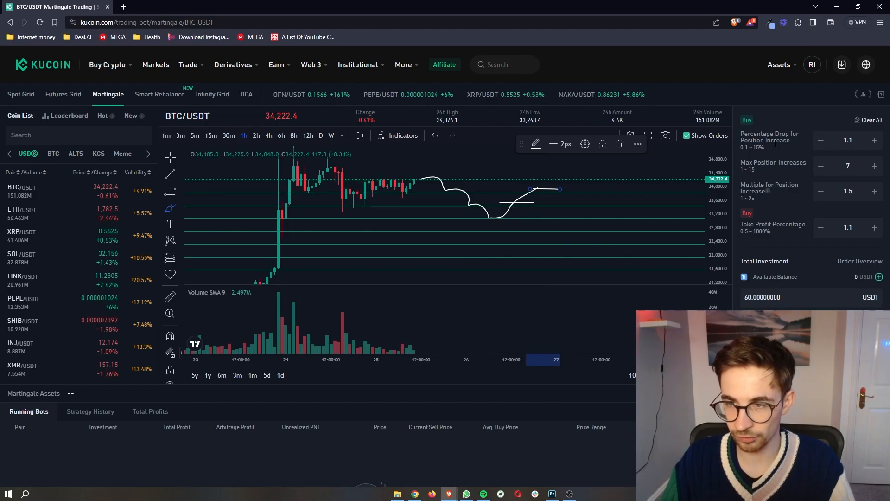
mouse_move(761, 154)
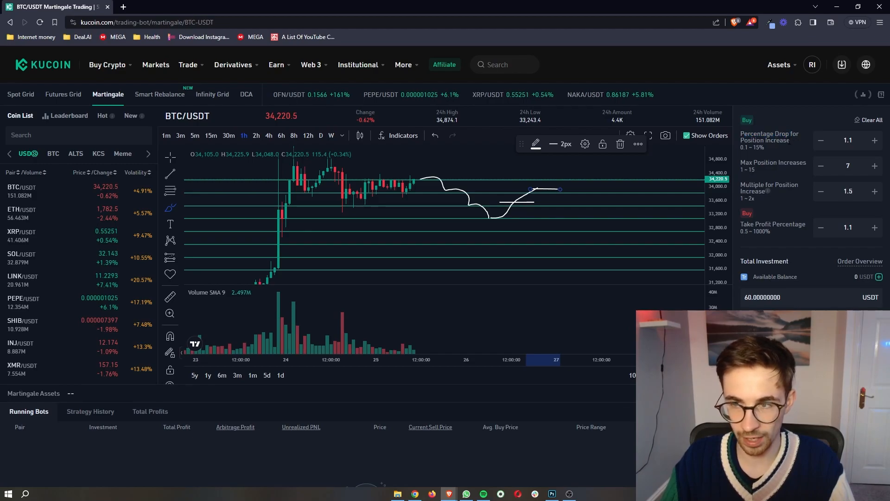
Select the Martingale bot's price-drop percentage value to replace it
triple_click(848, 140)
type("2")
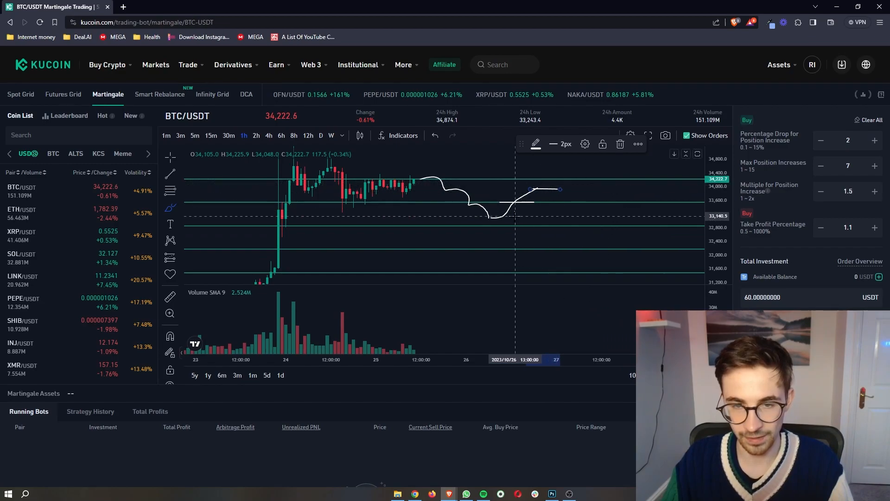
mouse_move(489, 204)
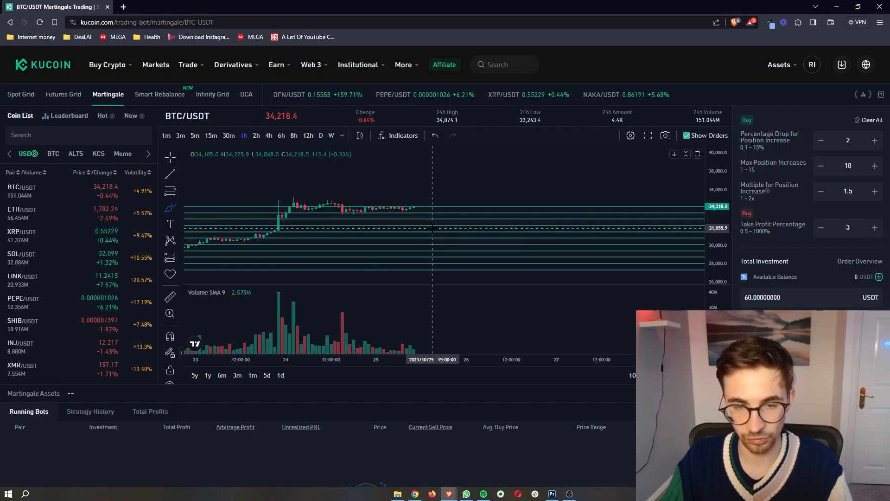
mouse_move(744, 257)
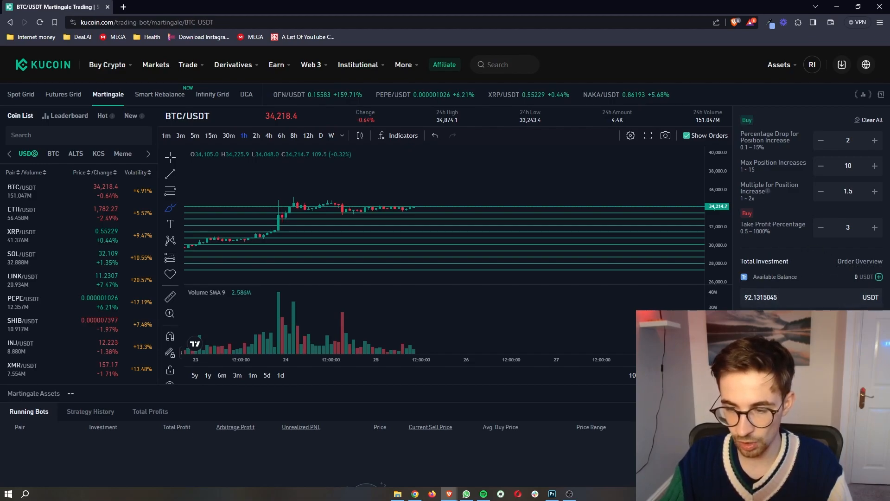
Switch to the Smart Rebalance bot and scroll its portfolios down to Defi Leaders
left_click(160, 94)
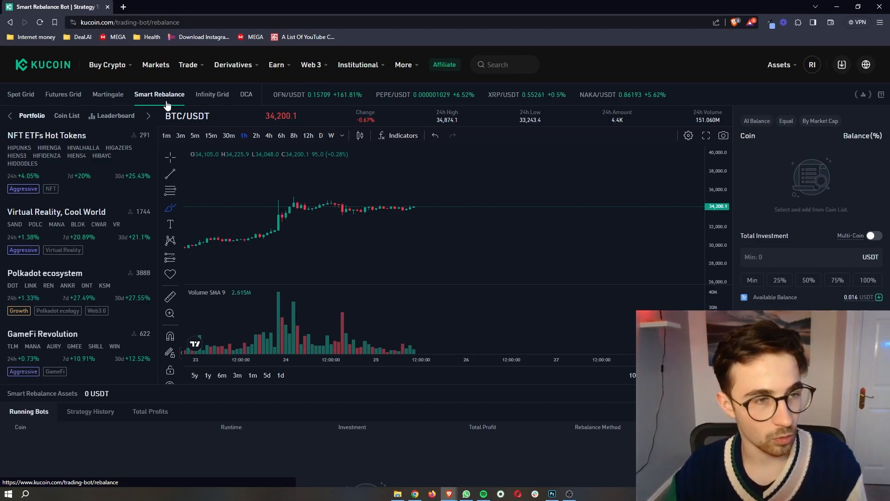
mouse_move(51, 153)
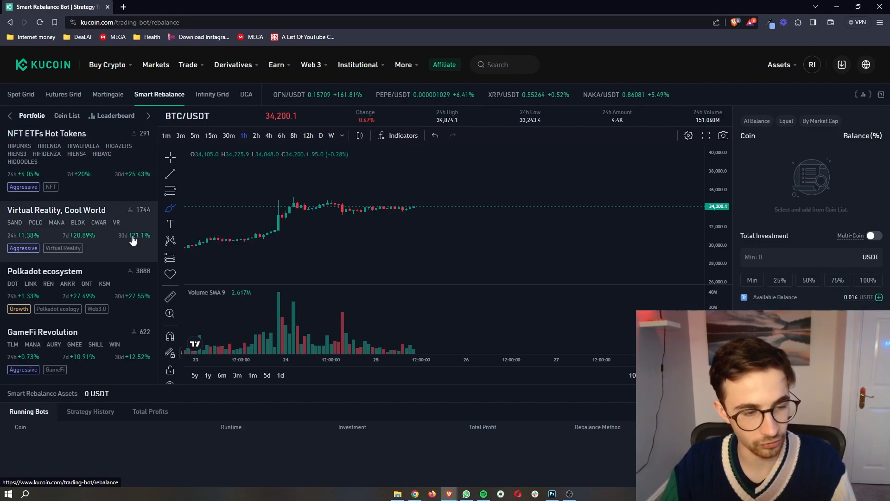
scroll("down", 3)
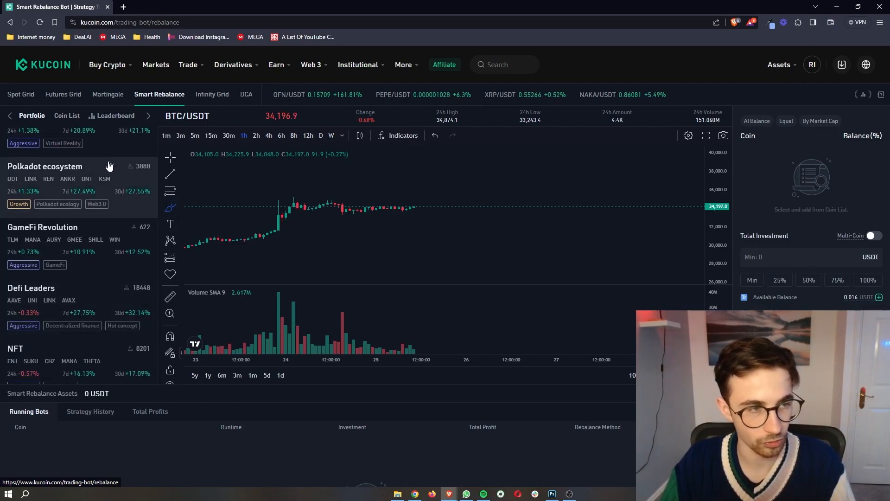
mouse_move(135, 294)
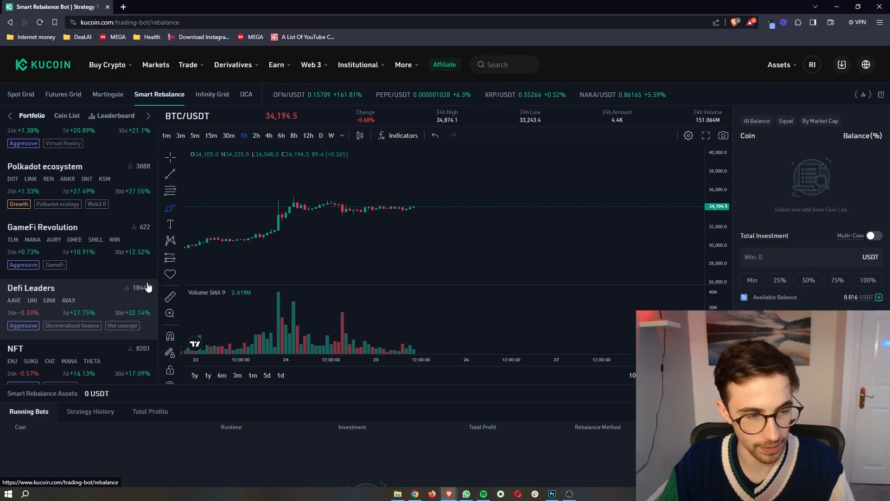
Open the Defi Leaders portfolio card to see AAVE, UNI, LINK and AVAX weights
left_click(31, 288)
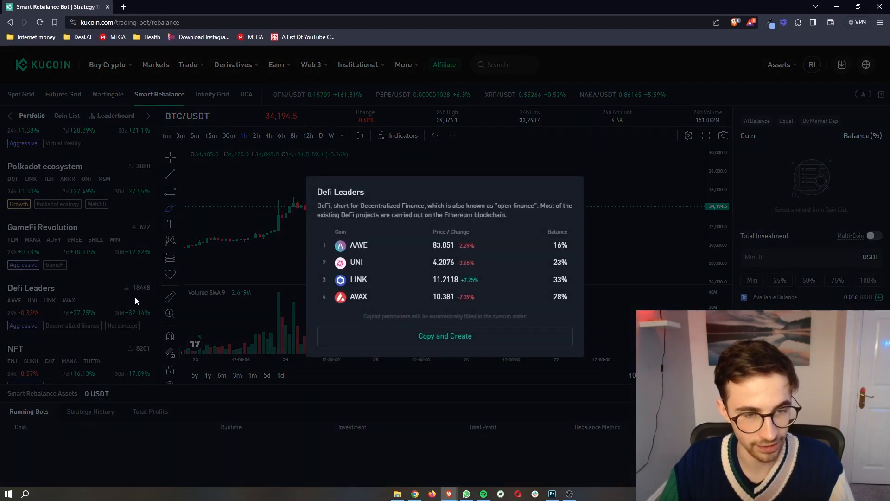
mouse_move(327, 290)
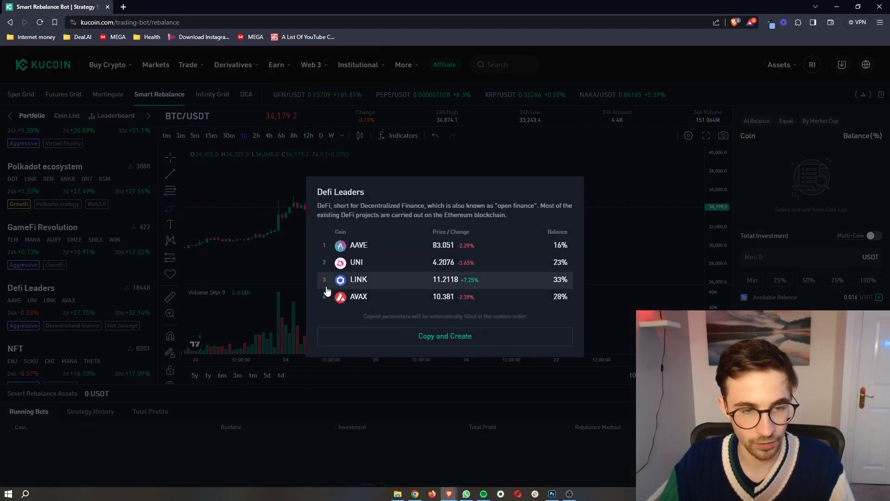
mouse_move(322, 245)
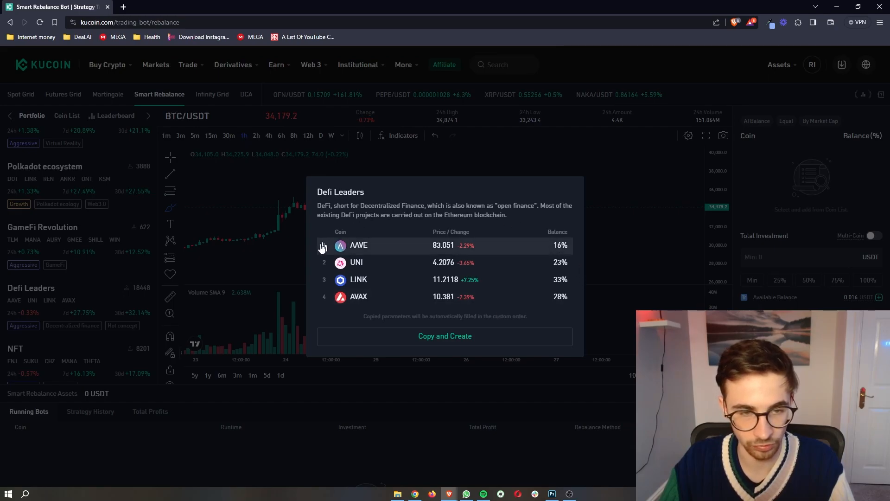
mouse_move(319, 322)
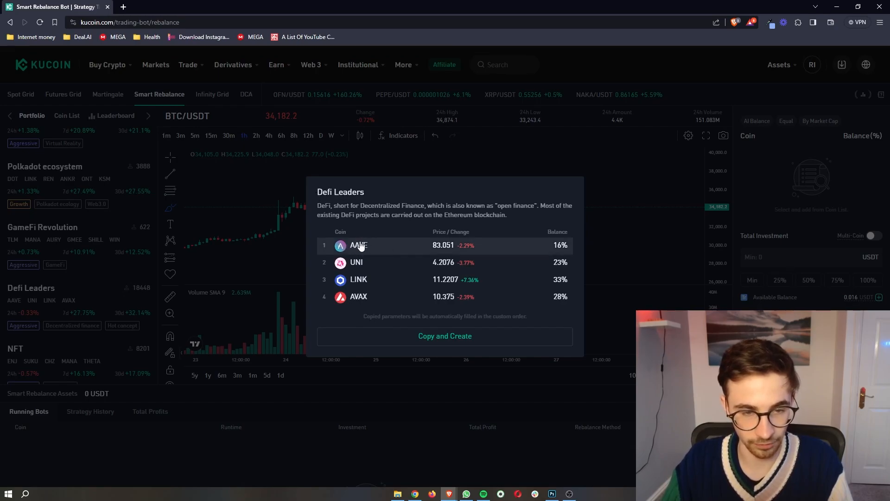
mouse_move(358, 296)
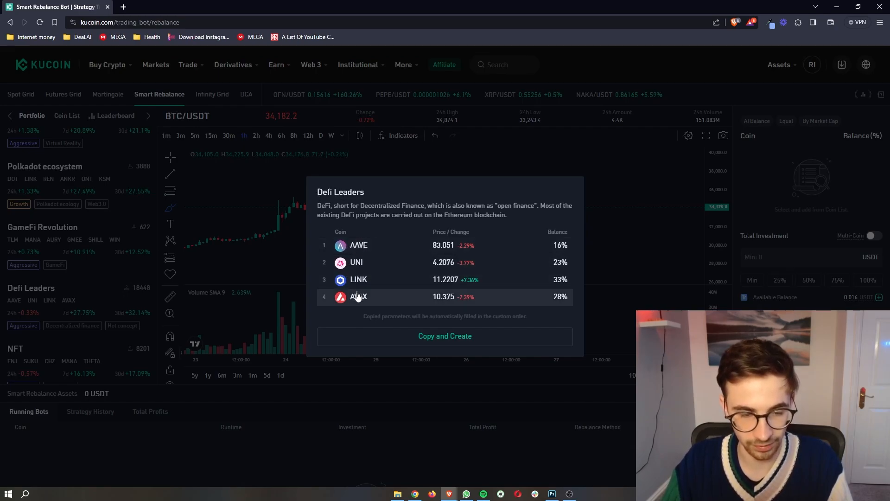
mouse_move(445, 336)
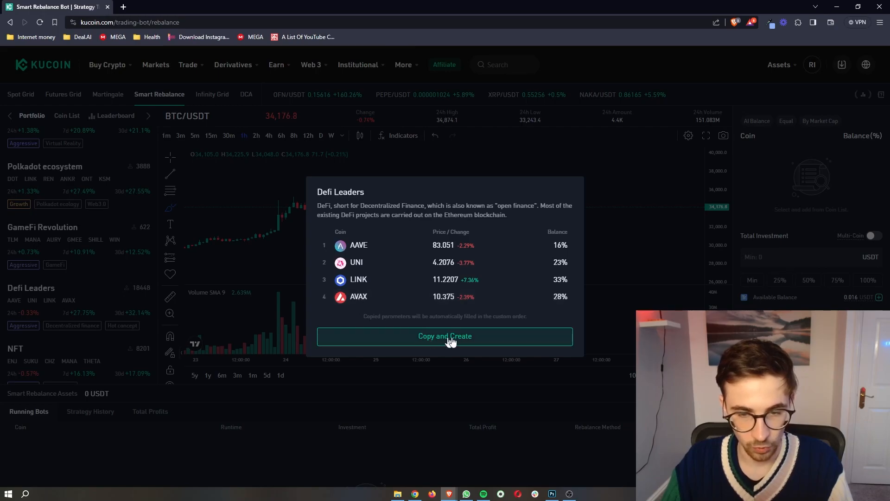
Copy the Defi Leaders portfolio into a new bot, then try Equal and By Market Cap weighting
left_click(445, 336)
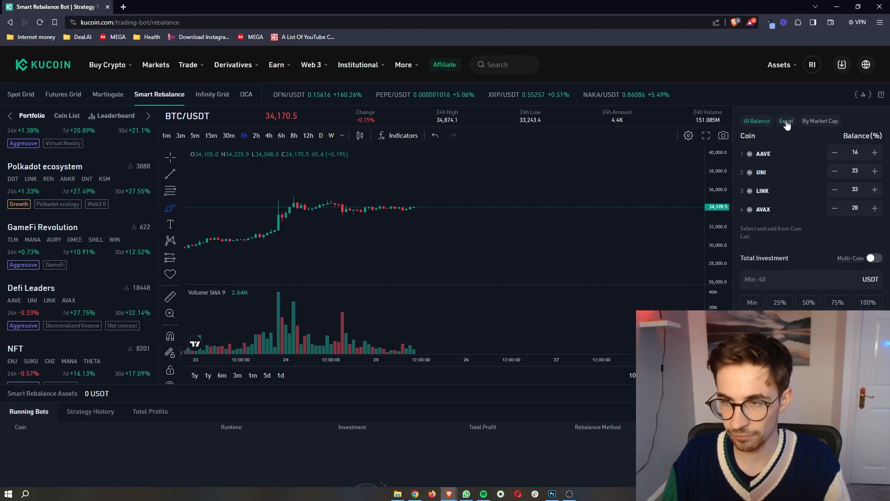
left_click(786, 121)
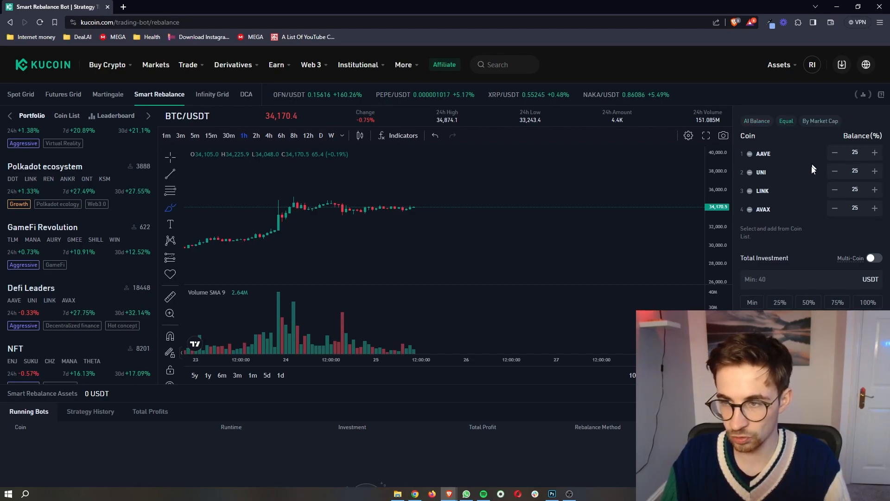
mouse_move(820, 121)
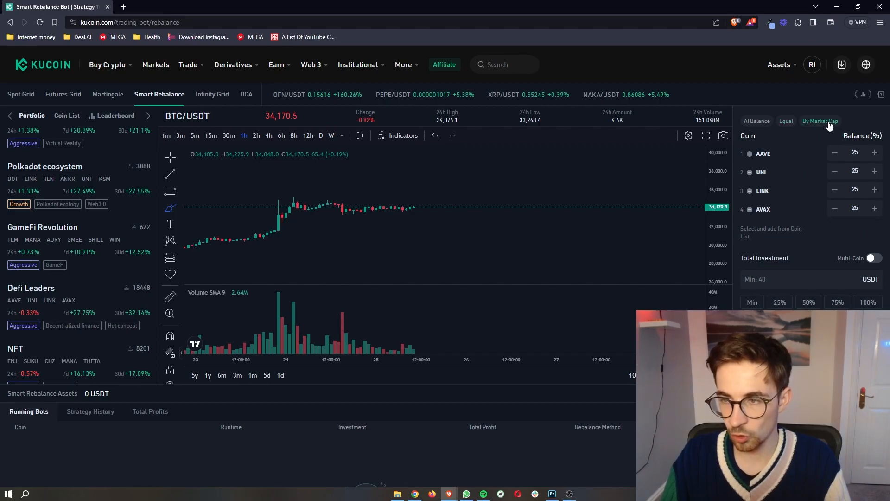
left_click(820, 121)
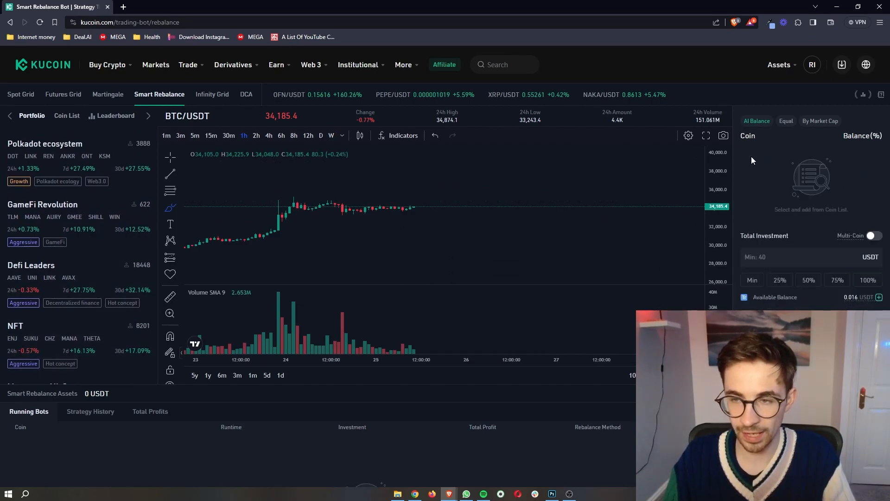
mouse_move(400, 162)
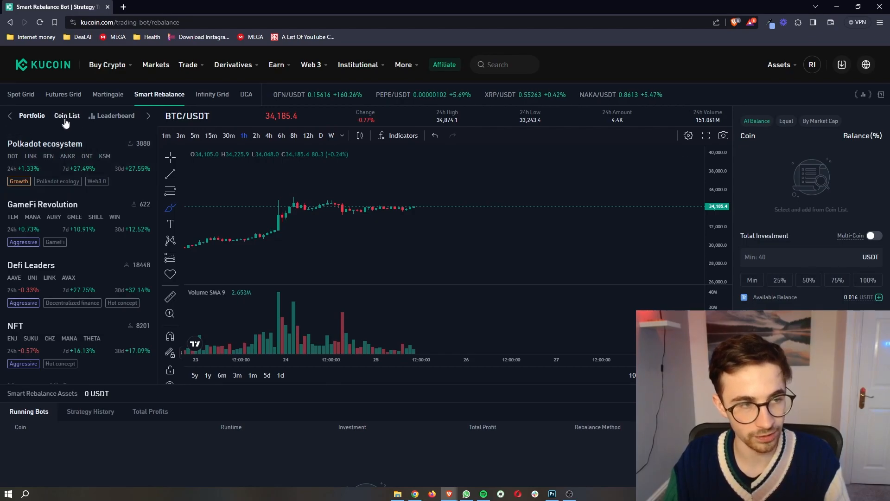
Add BTC, UNI and SAND to the rebalance portfolio from the coin list
left_click(66, 115)
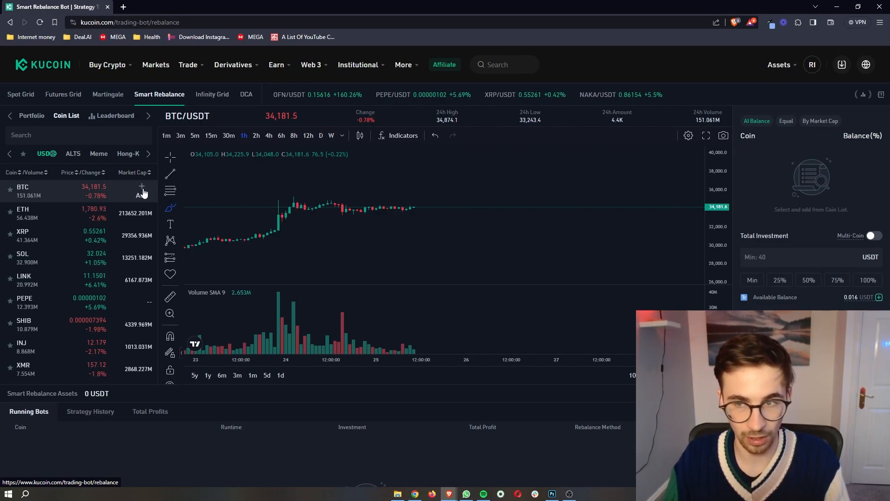
left_click(141, 191)
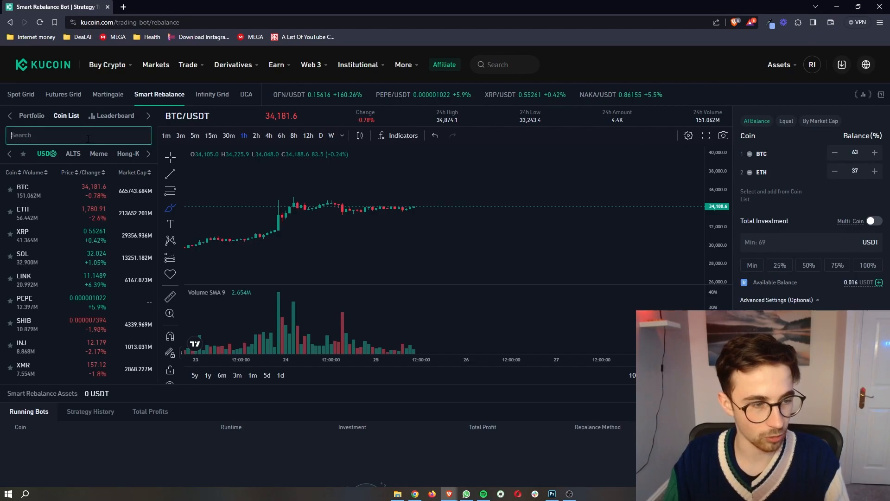
type("UNI")
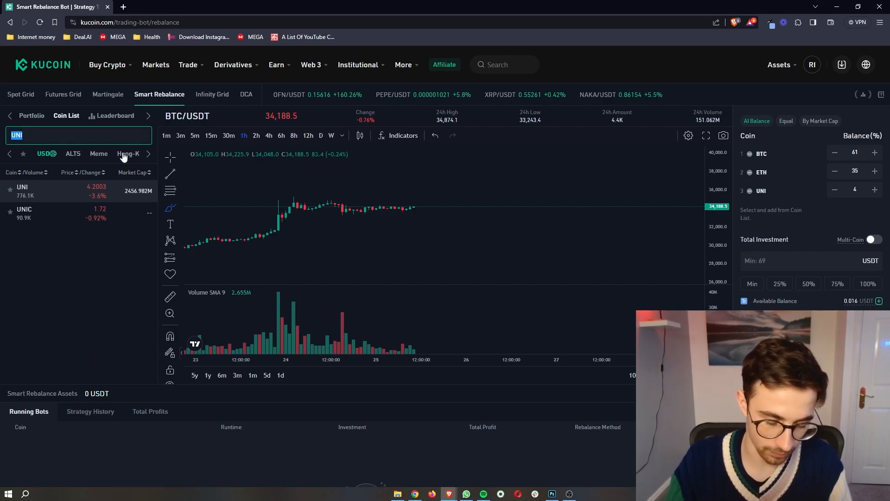
type("SAND")
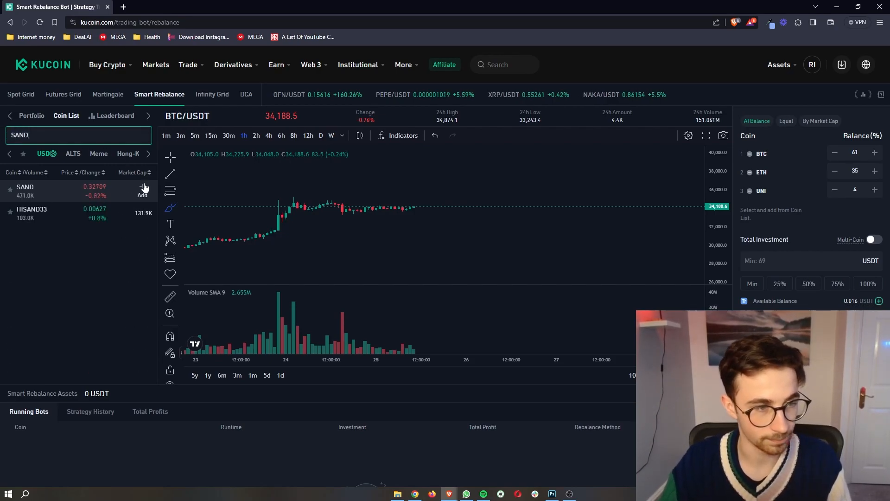
left_click(143, 195)
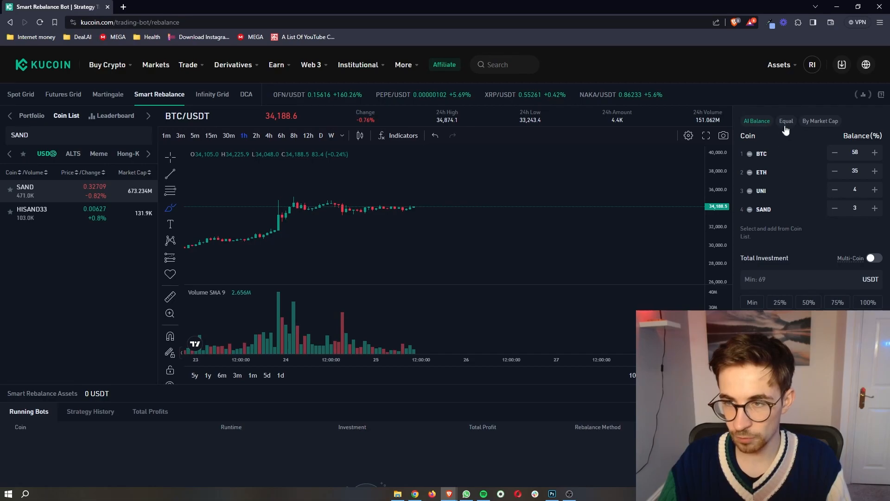
Reweight the coins to BTC 48%, ETH 35%, UNI 11% and SAND 6%
left_click(787, 121)
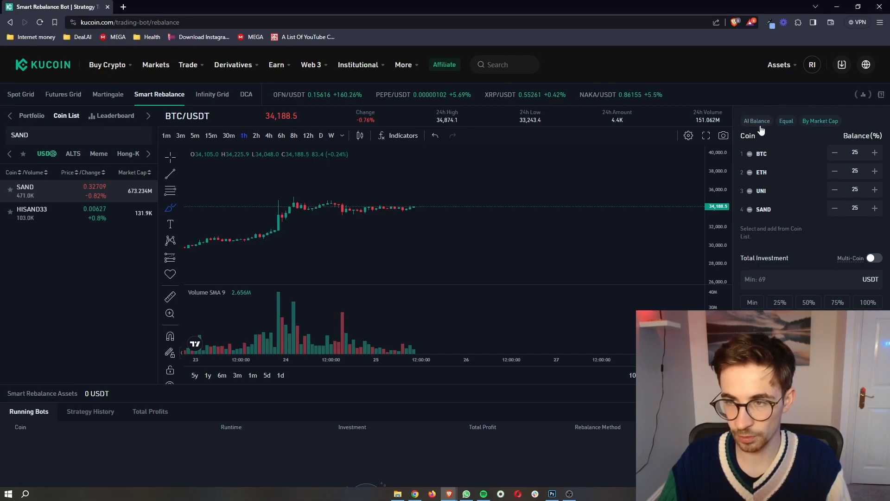
left_click(820, 121)
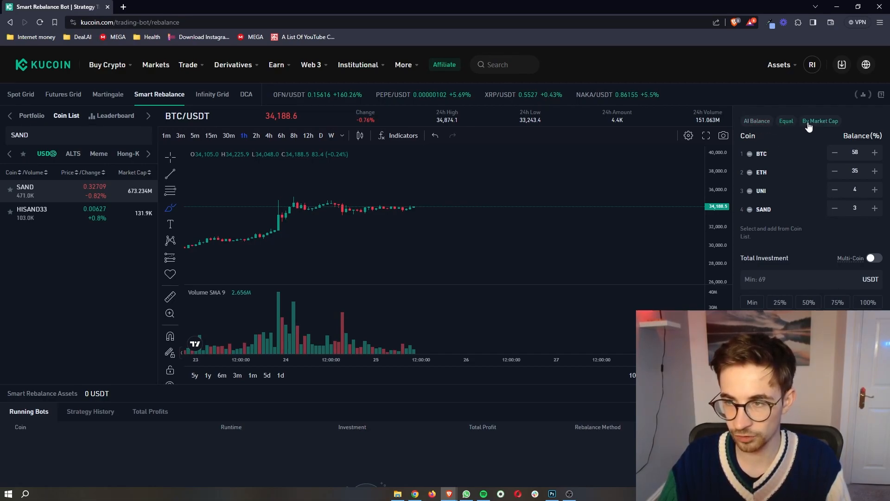
left_click(834, 154)
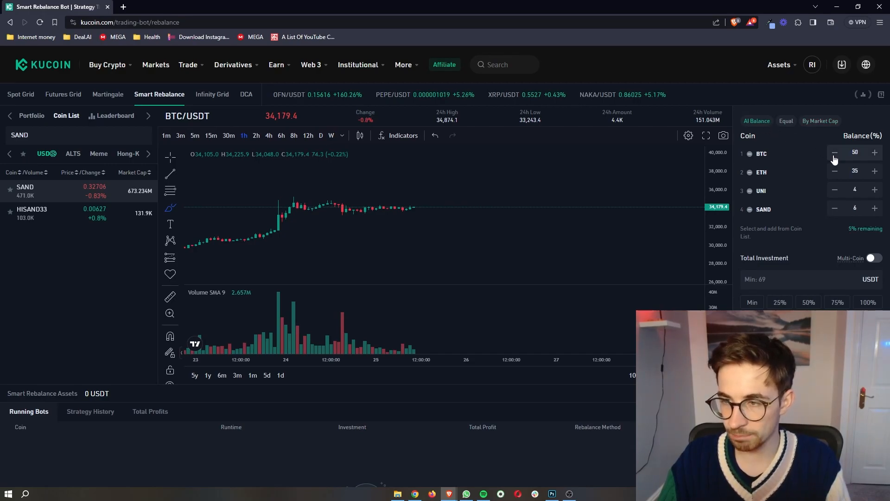
left_click(834, 153)
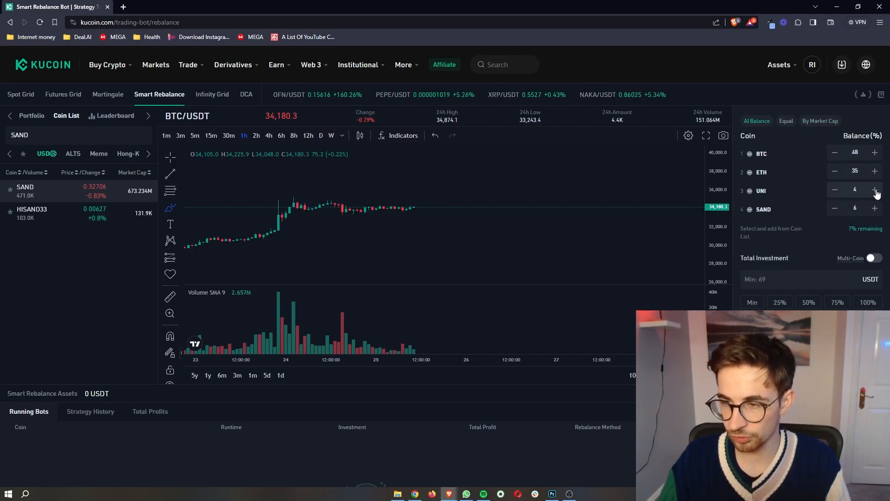
left_click(875, 189)
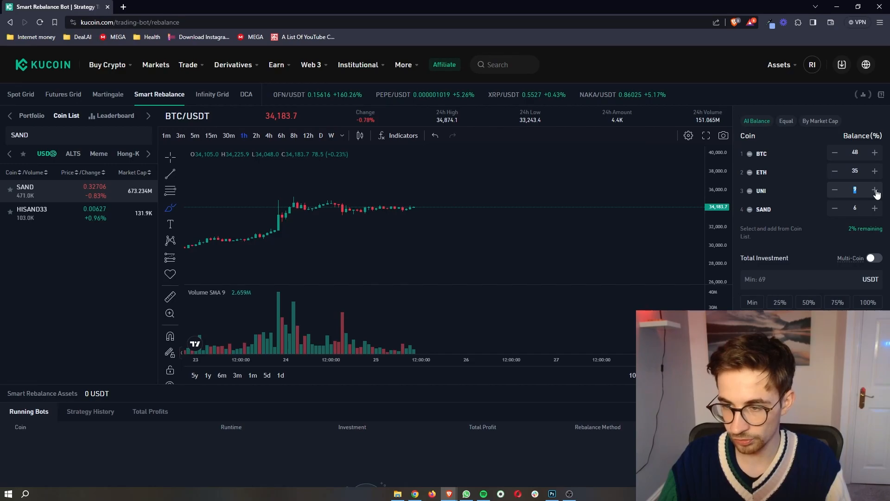
left_click(875, 191)
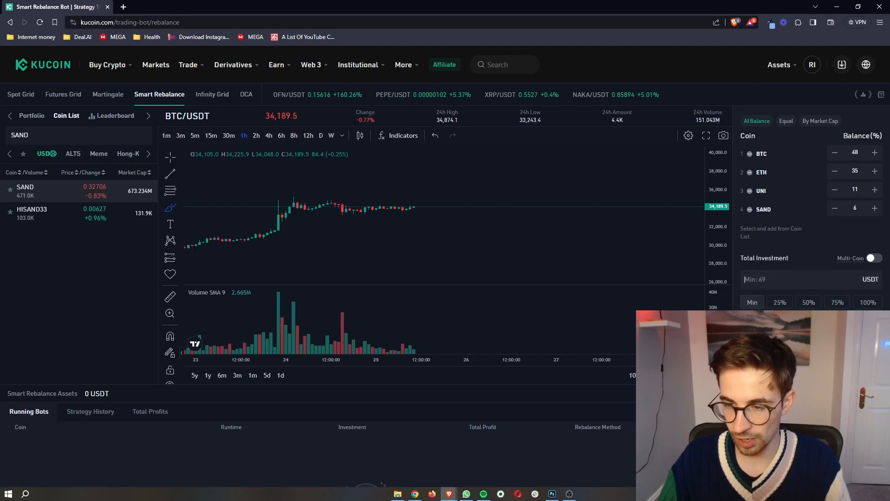
mouse_move(538, 186)
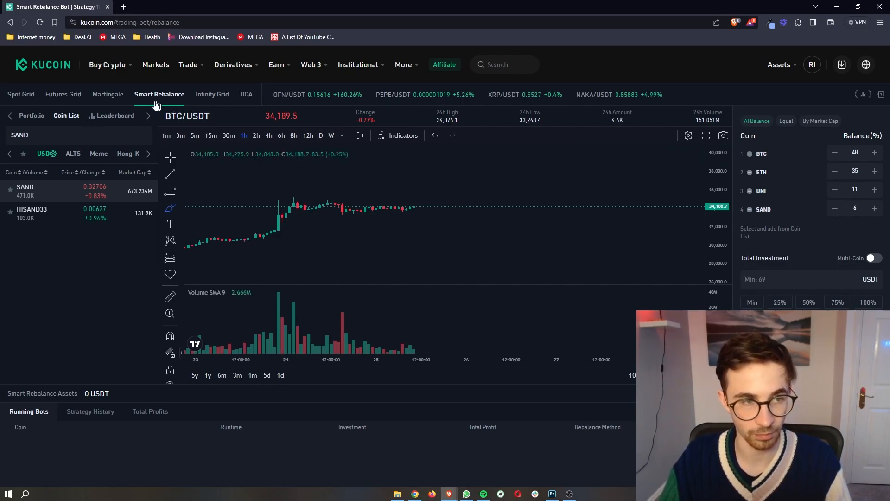
Compare the Infinity Grid and Spot Grid bots, ending on BTC/USDT Infinity Grid
left_click(212, 94)
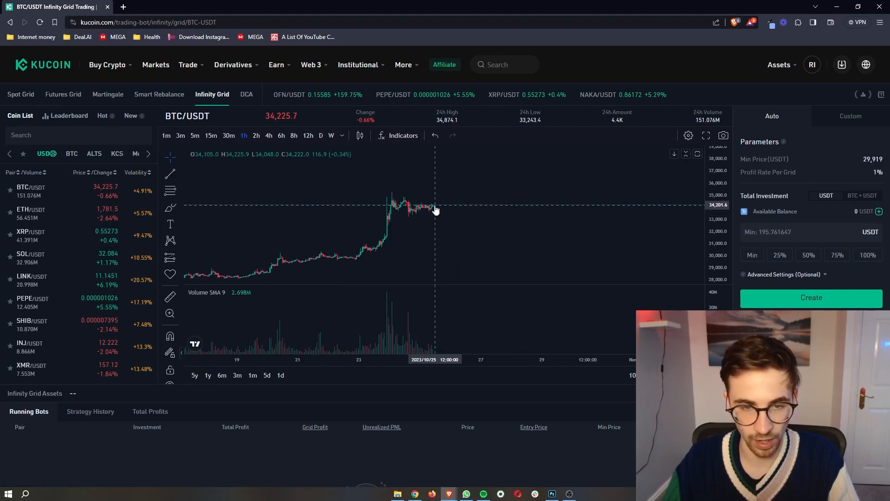
mouse_move(454, 213)
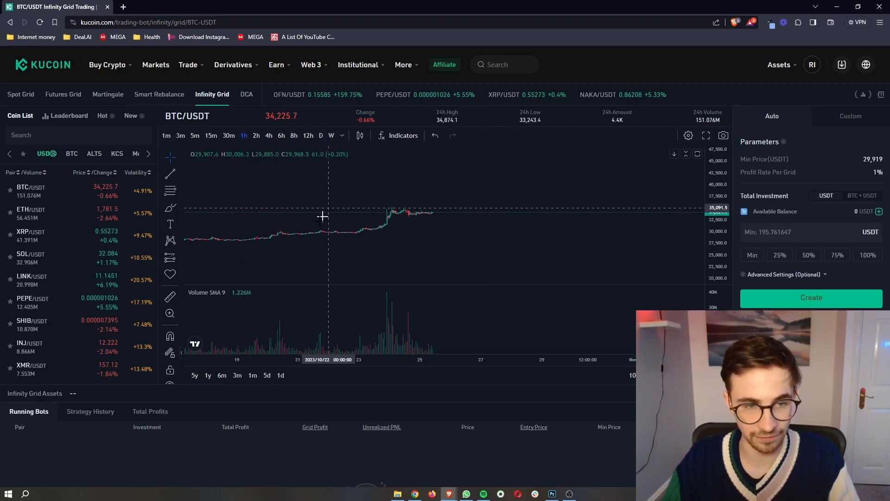
mouse_move(420, 258)
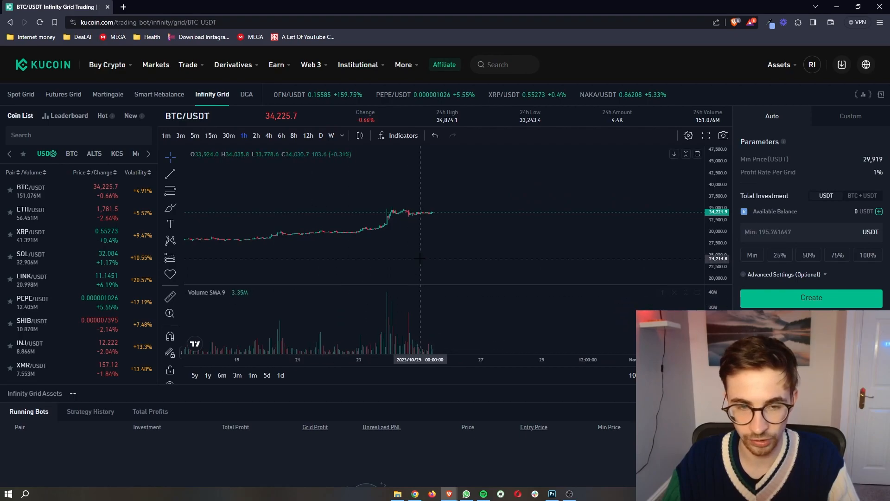
mouse_move(469, 266)
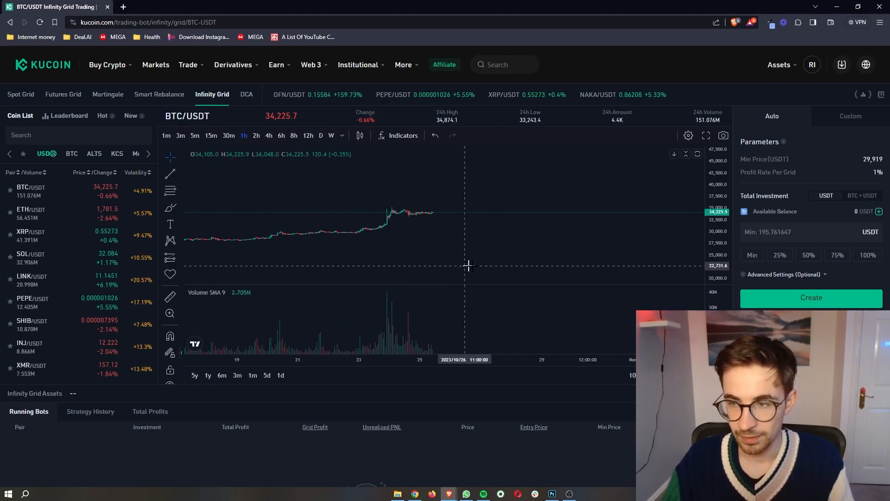
mouse_move(673, 226)
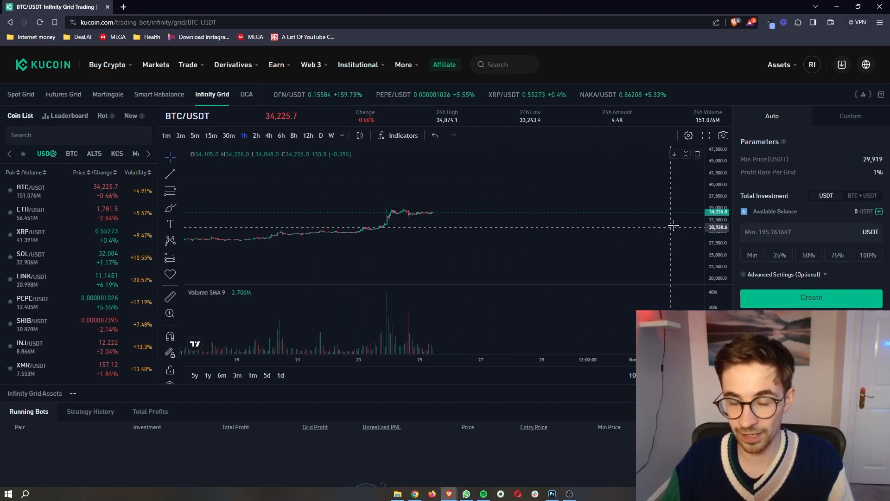
mouse_move(779, 222)
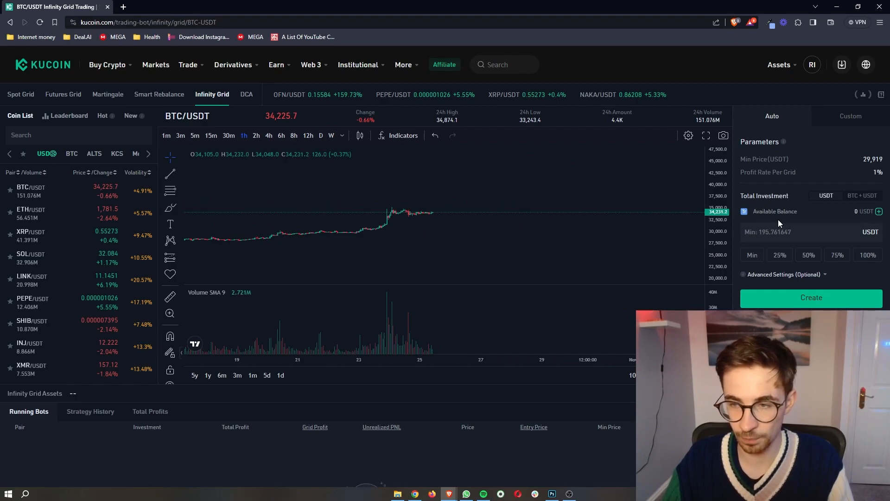
mouse_move(839, 267)
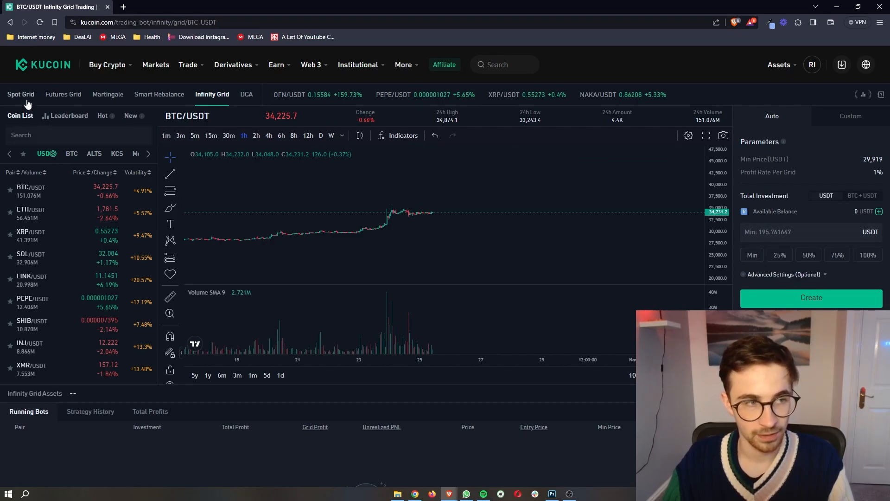
left_click(20, 94)
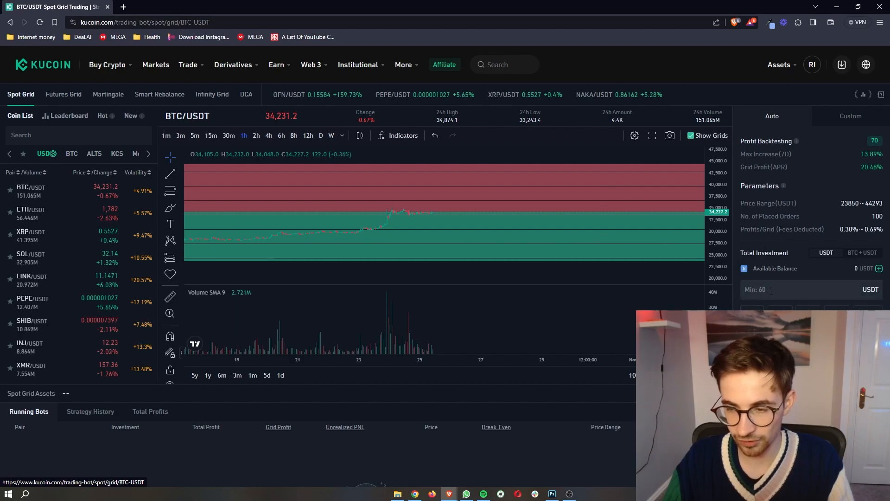
mouse_move(212, 94)
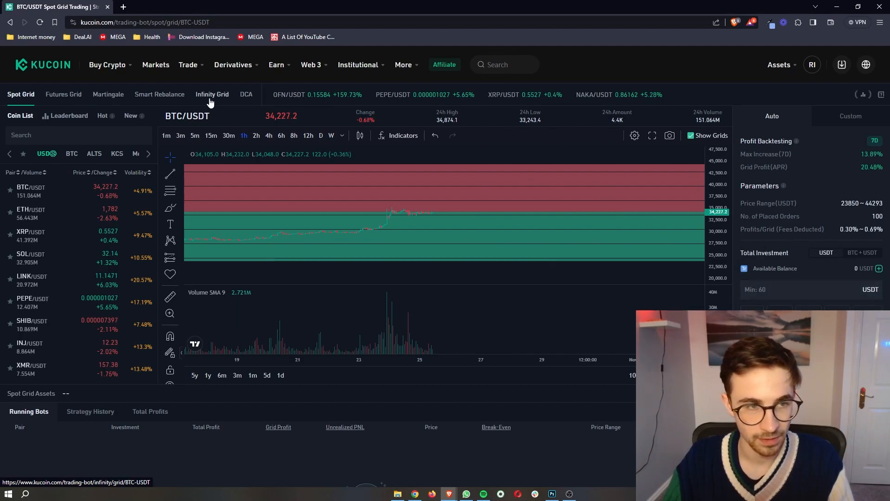
left_click(212, 94)
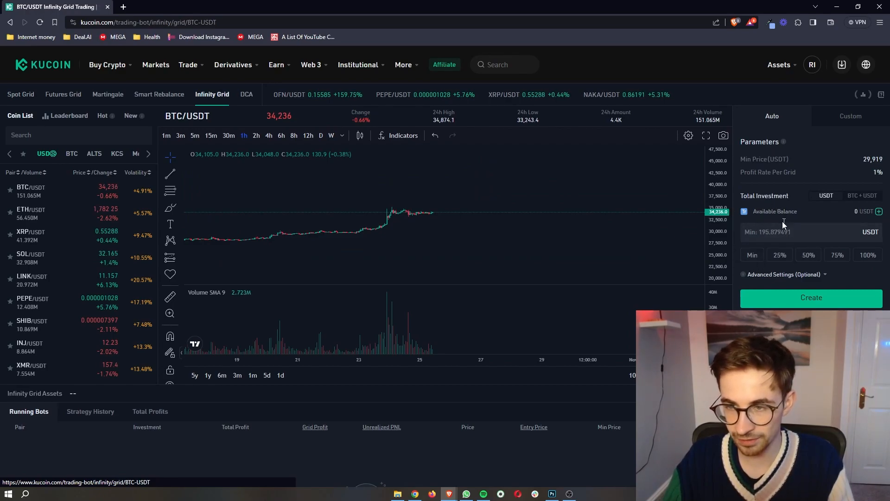
Open the DCA bot and choose ETH/USDT as the trading pair
left_click(245, 94)
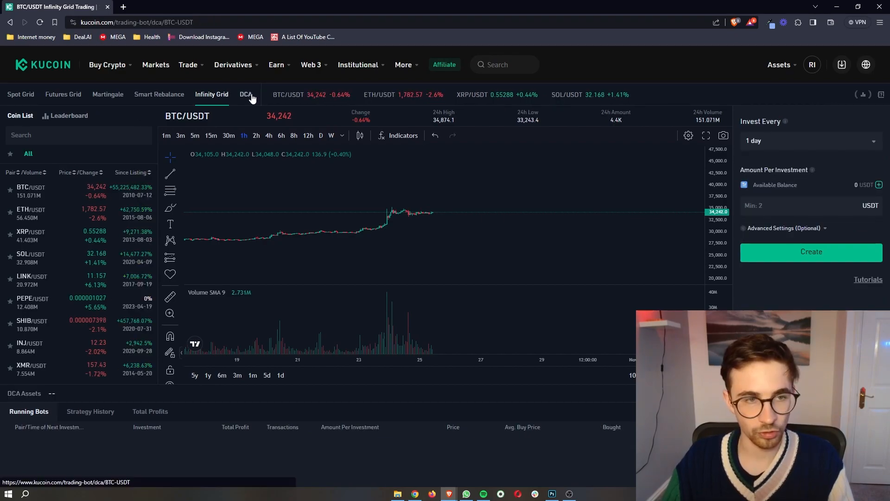
left_click(246, 94)
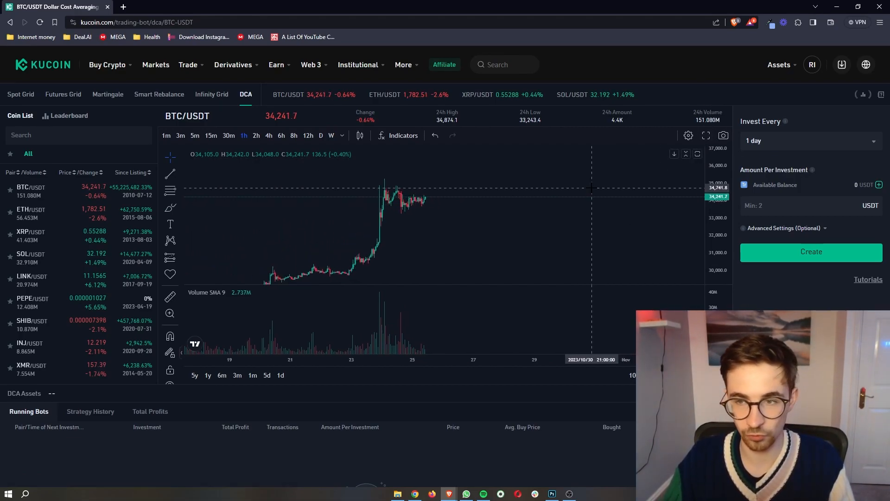
mouse_move(468, 199)
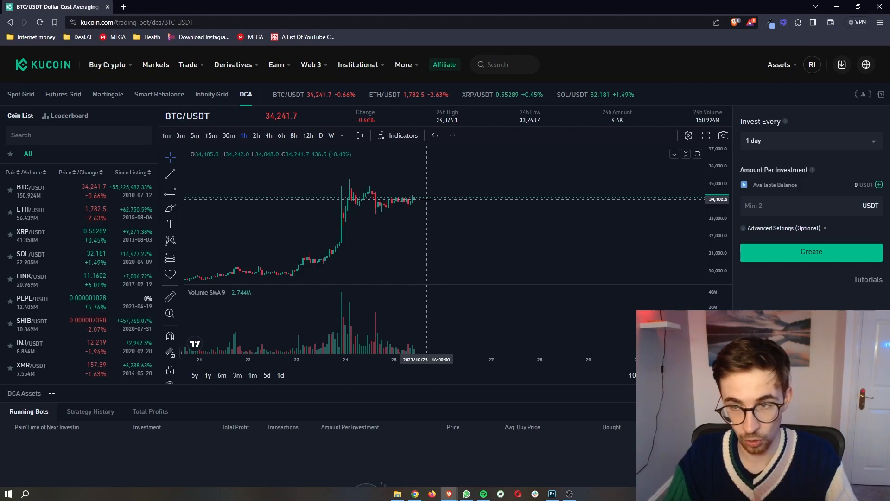
mouse_move(653, 121)
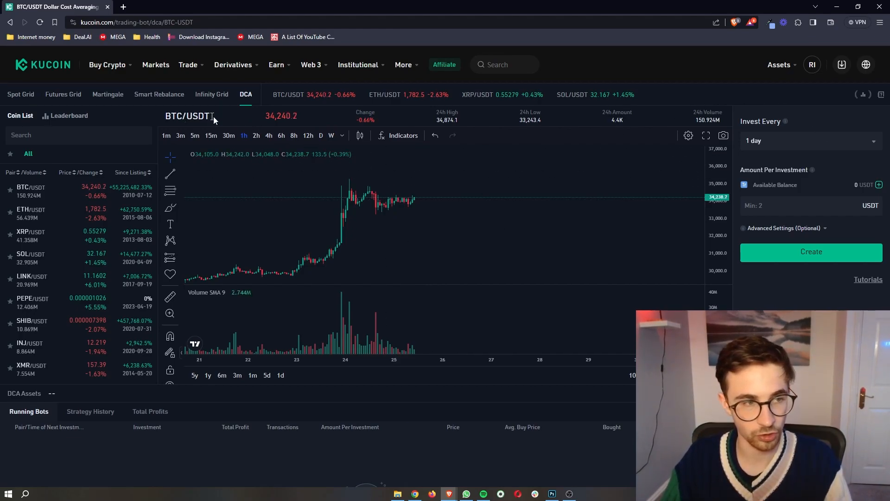
mouse_move(60, 218)
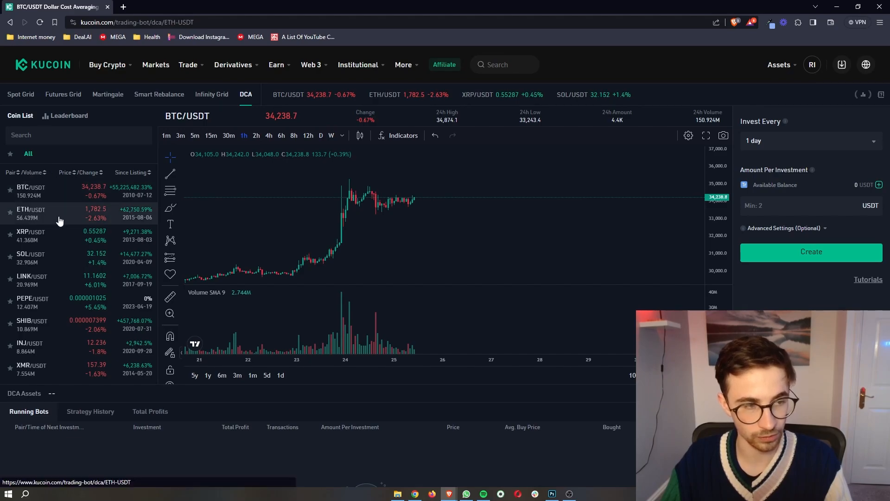
left_click(31, 212)
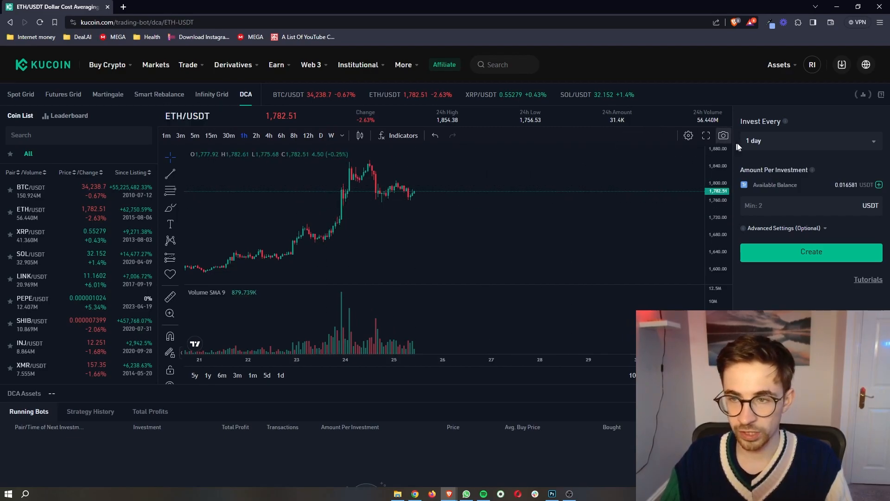
mouse_move(818, 124)
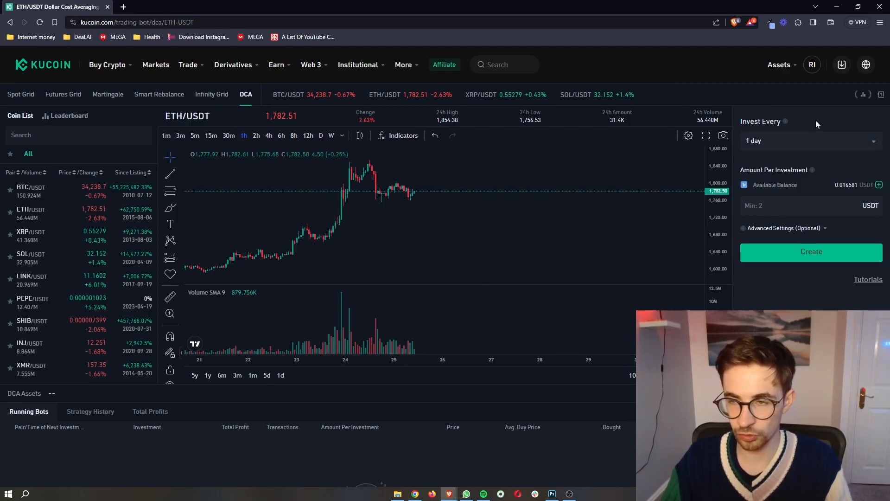
Set the ETH DCA bot's investment frequency to every 1 week
left_click(811, 140)
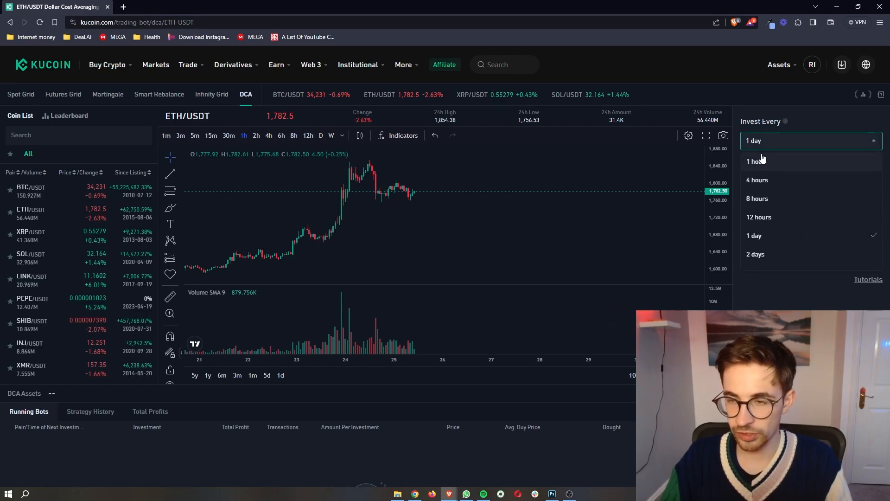
scroll("down", 3)
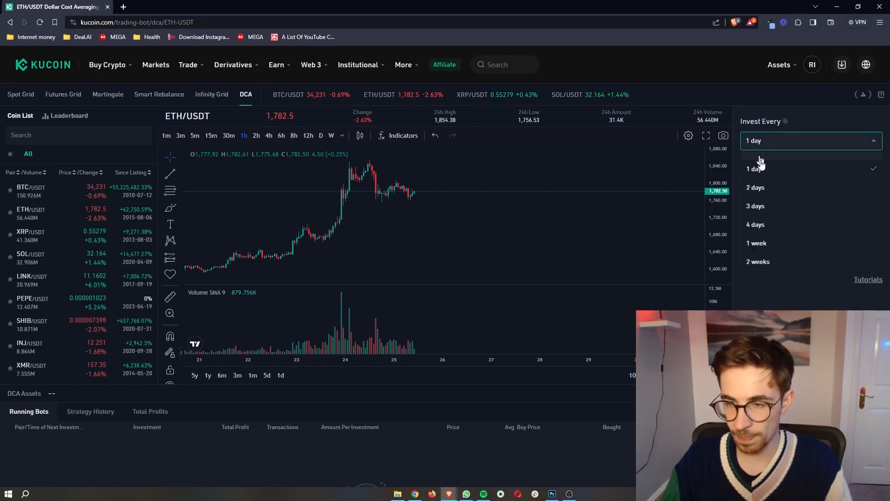
mouse_move(769, 245)
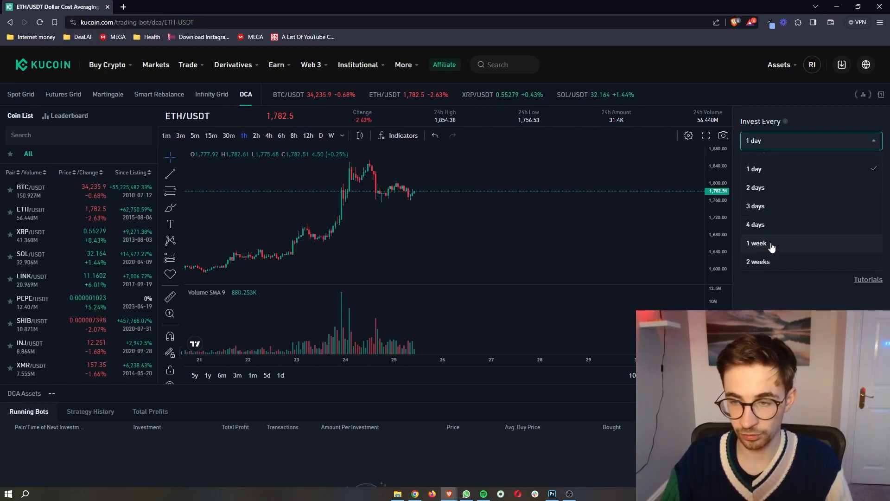
left_click(756, 243)
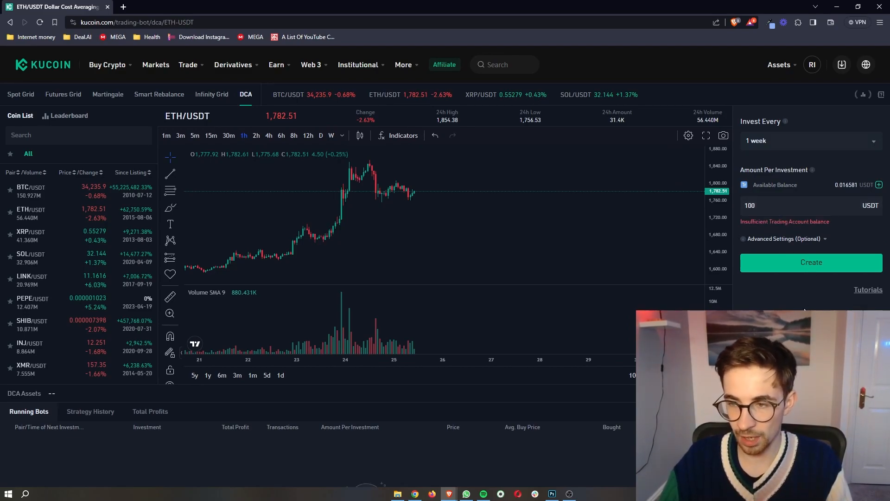
mouse_move(798, 174)
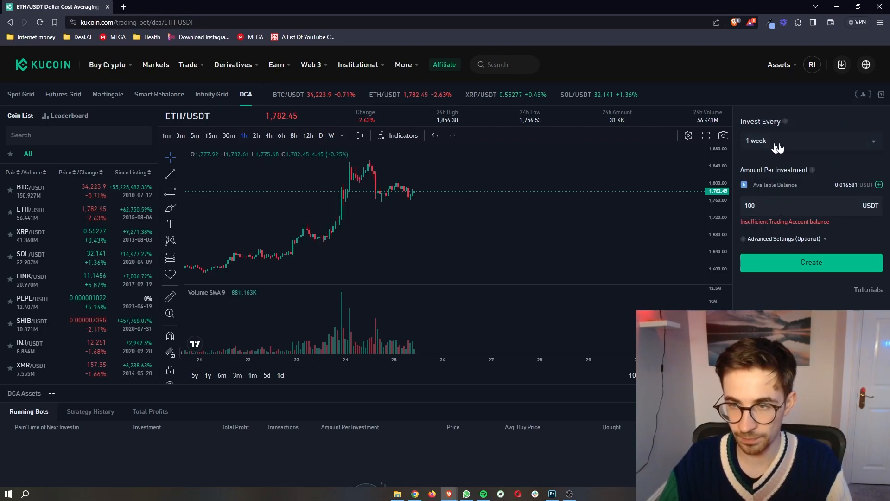
mouse_move(851, 173)
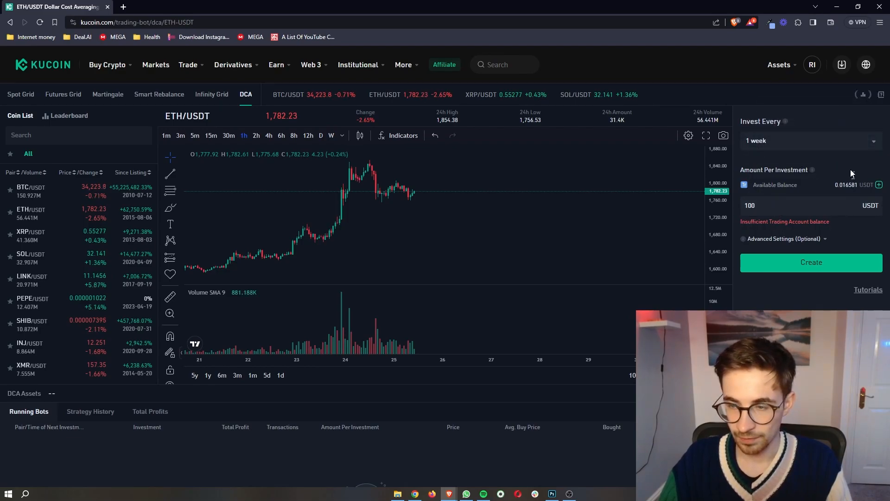
mouse_move(799, 187)
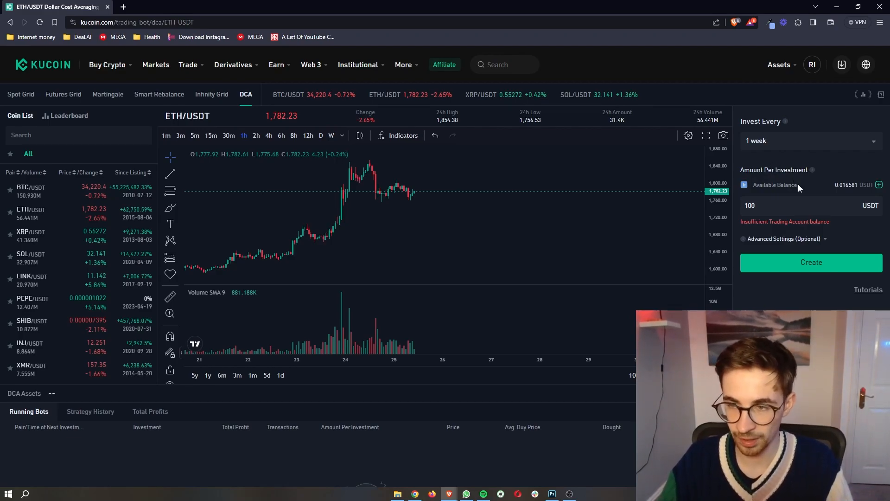
mouse_move(807, 190)
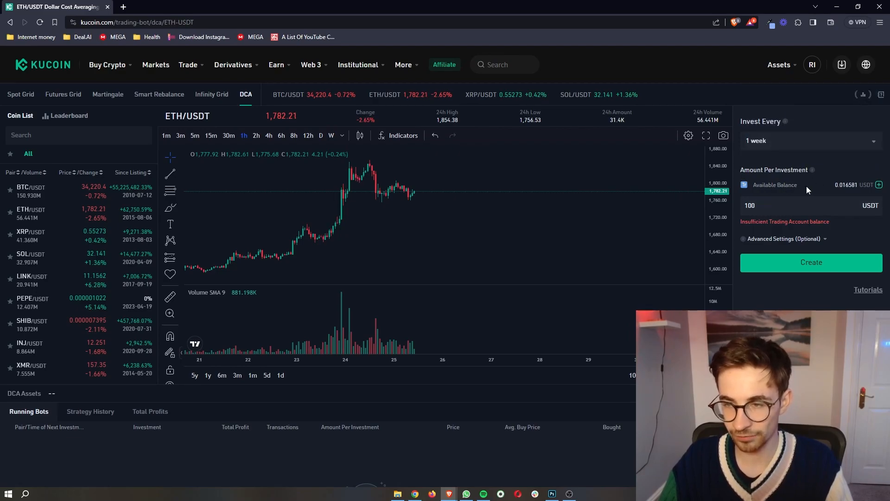